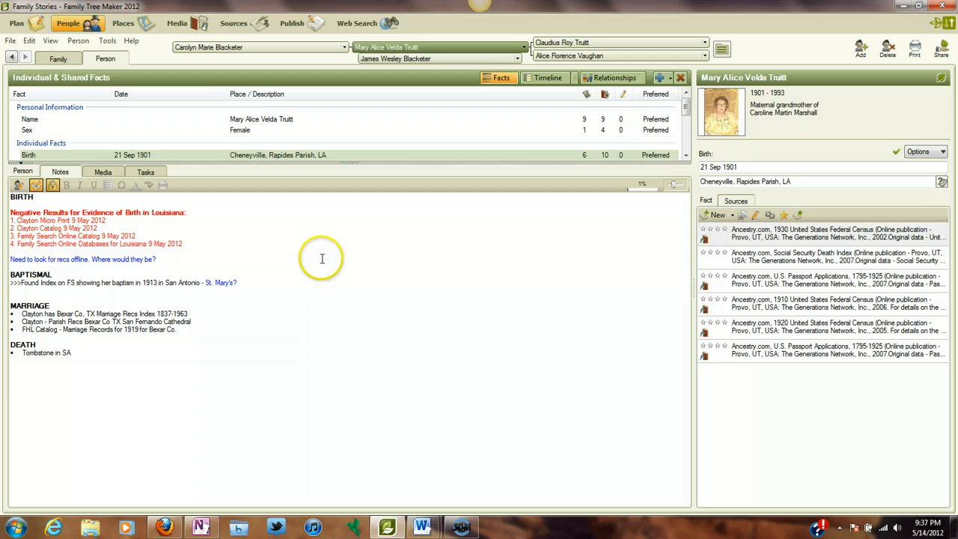
mouse_move(261, 242)
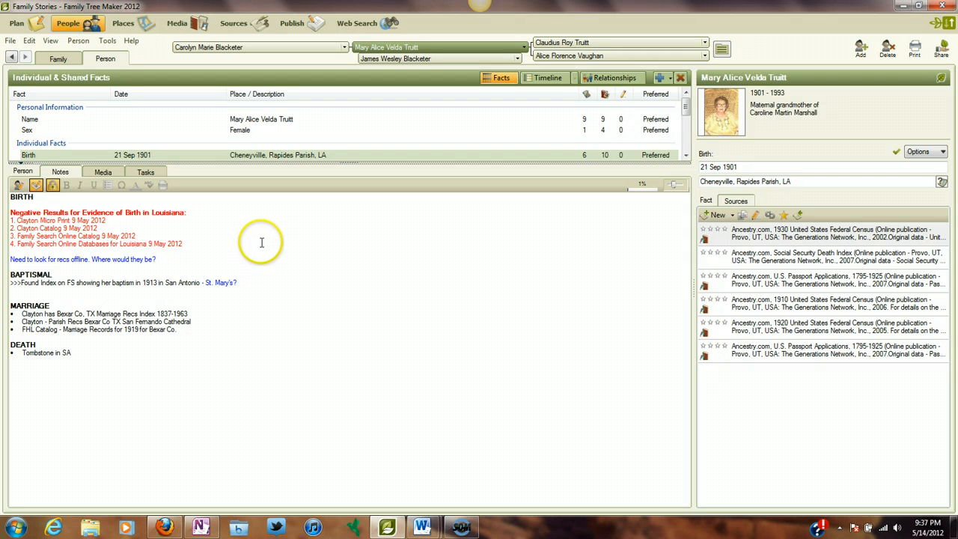
mouse_move(102, 225)
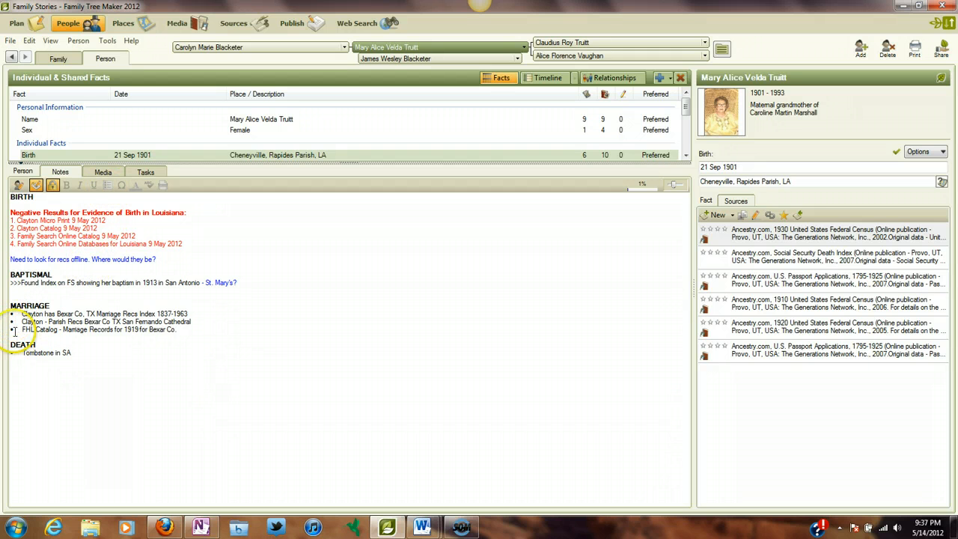
mouse_move(260, 301)
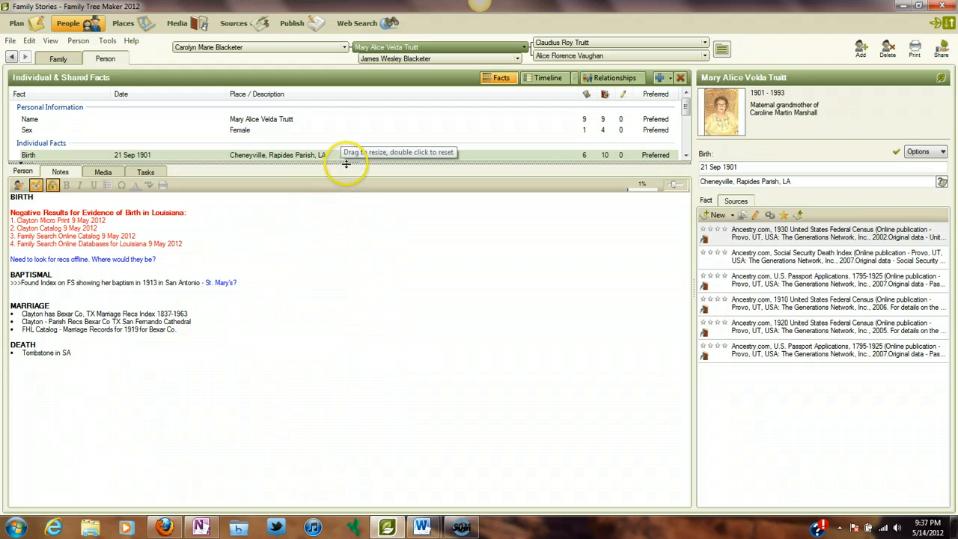
Enlarge the facts list so residence, death, marriage and divorce facts show above the notes.
drag(347, 163, 347, 371)
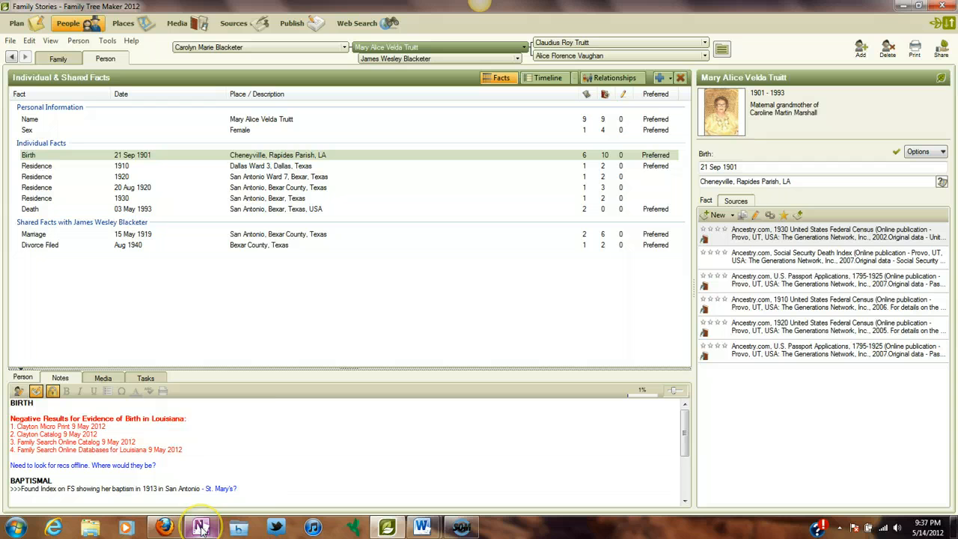
mouse_move(200, 527)
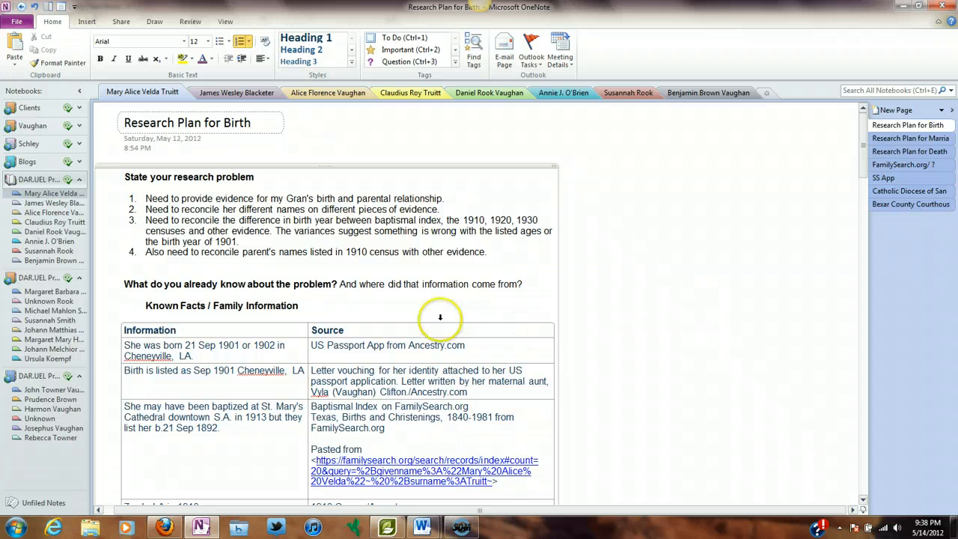
mouse_move(102, 225)
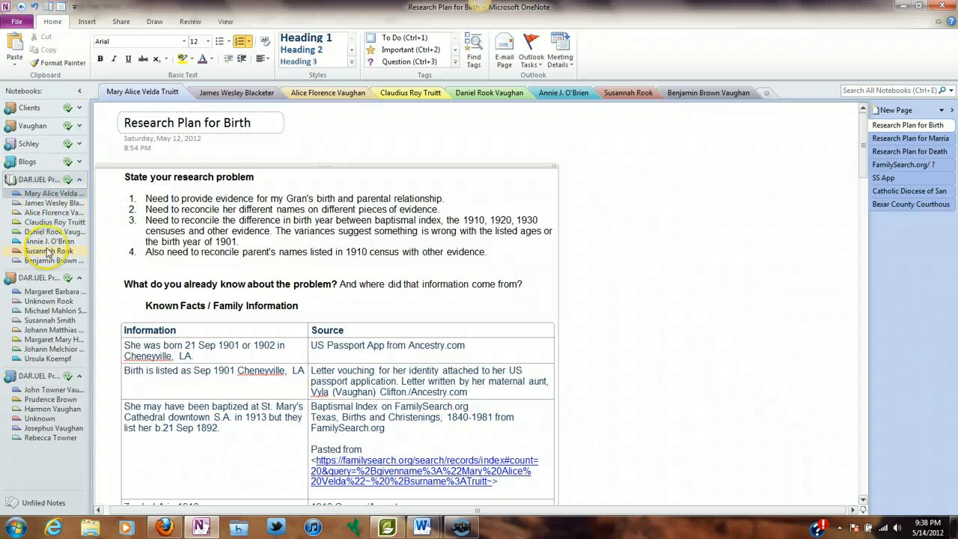
mouse_move(47, 251)
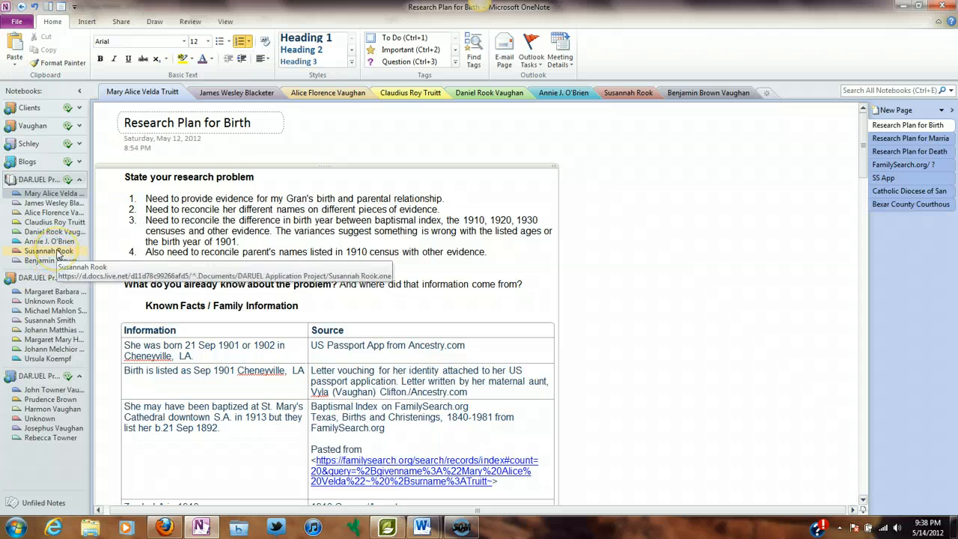
mouse_move(95, 176)
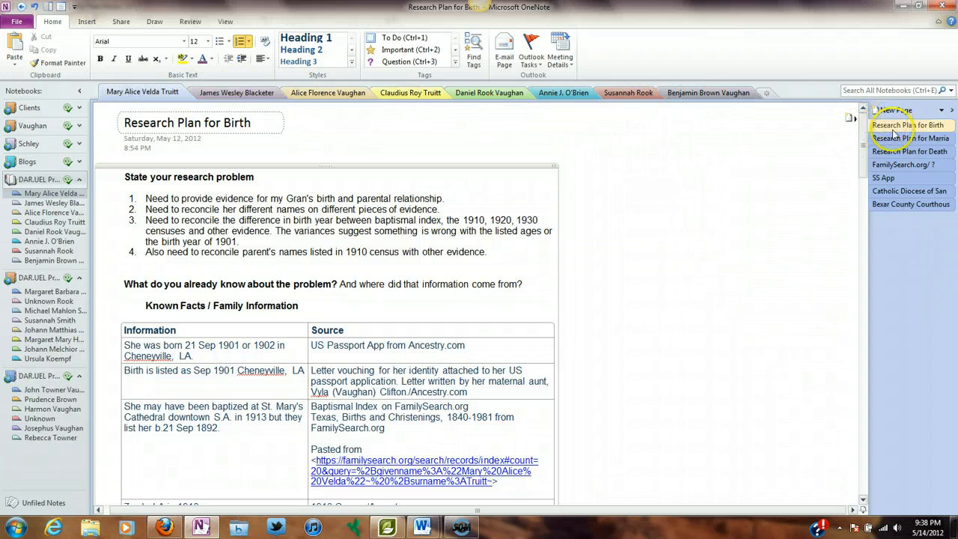
mouse_move(904, 486)
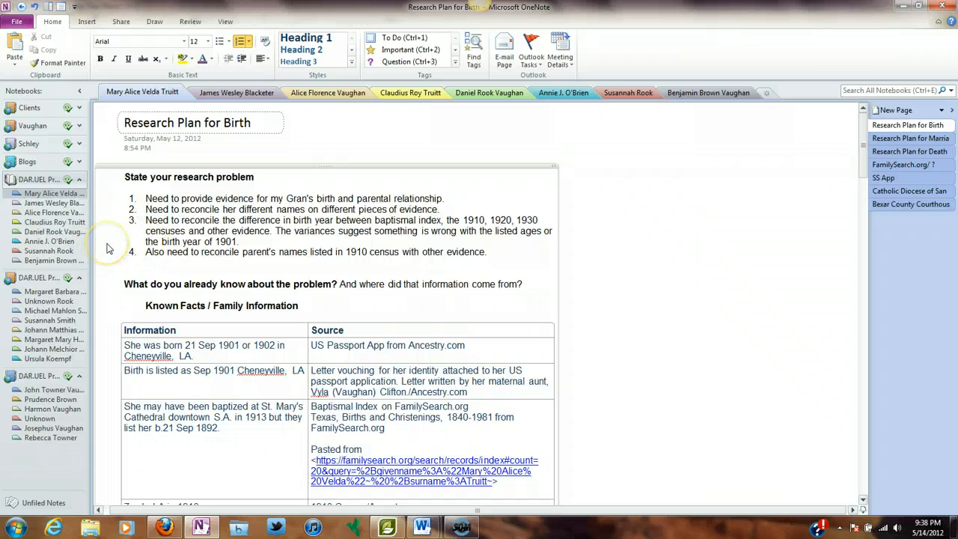
mouse_move(127, 242)
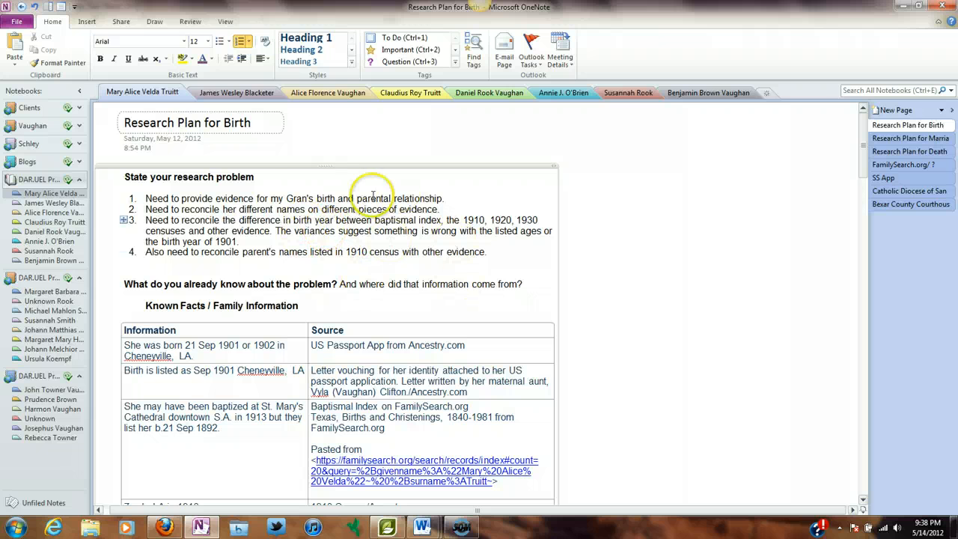
mouse_move(449, 174)
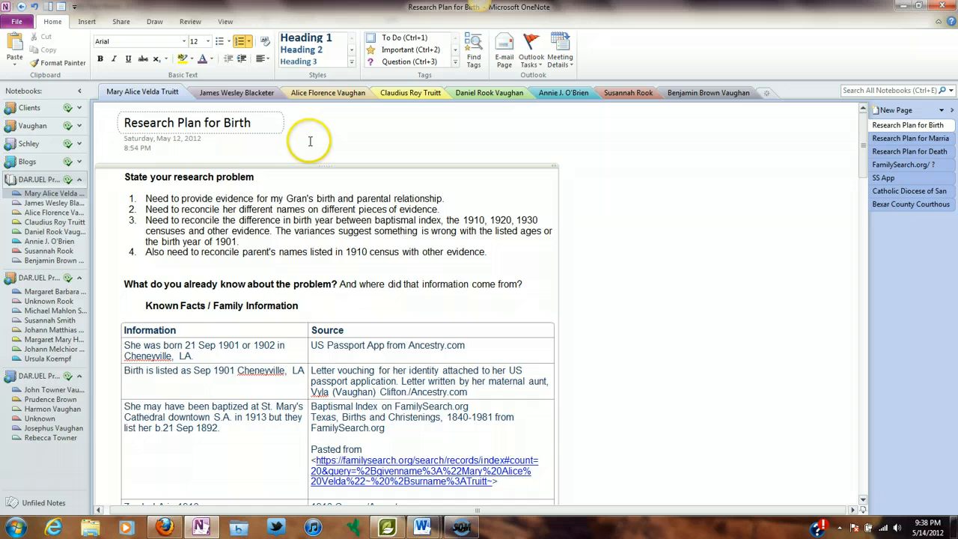
scroll(down, 3)
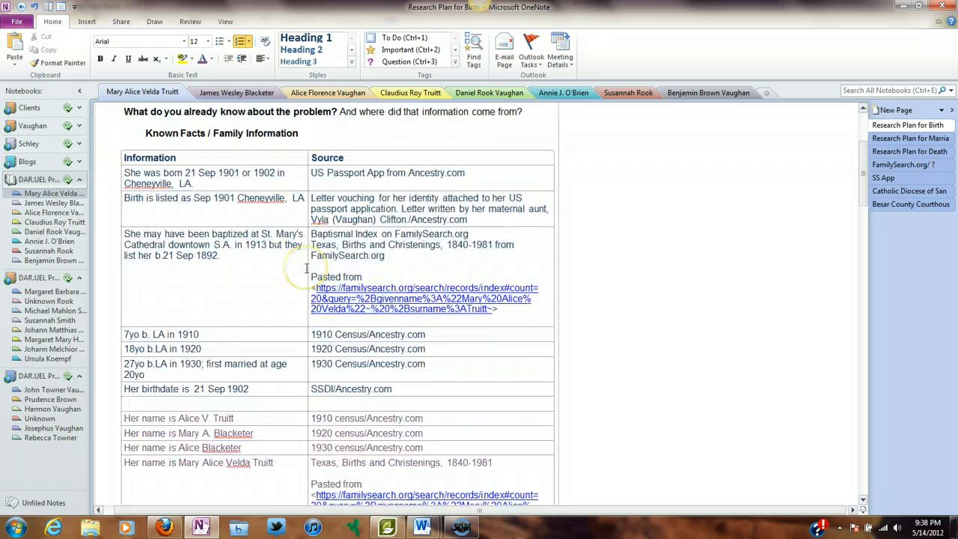
scroll(down, 3)
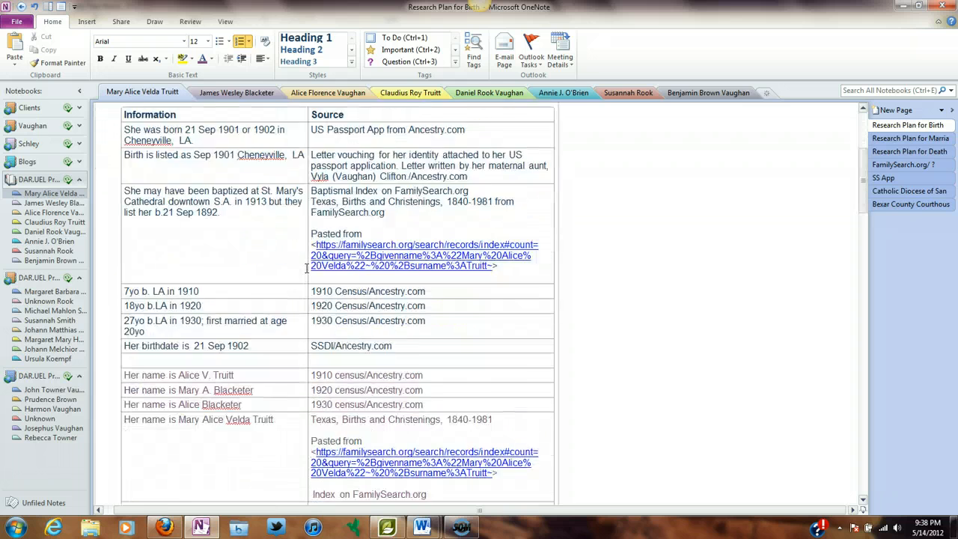
scroll(down, 3)
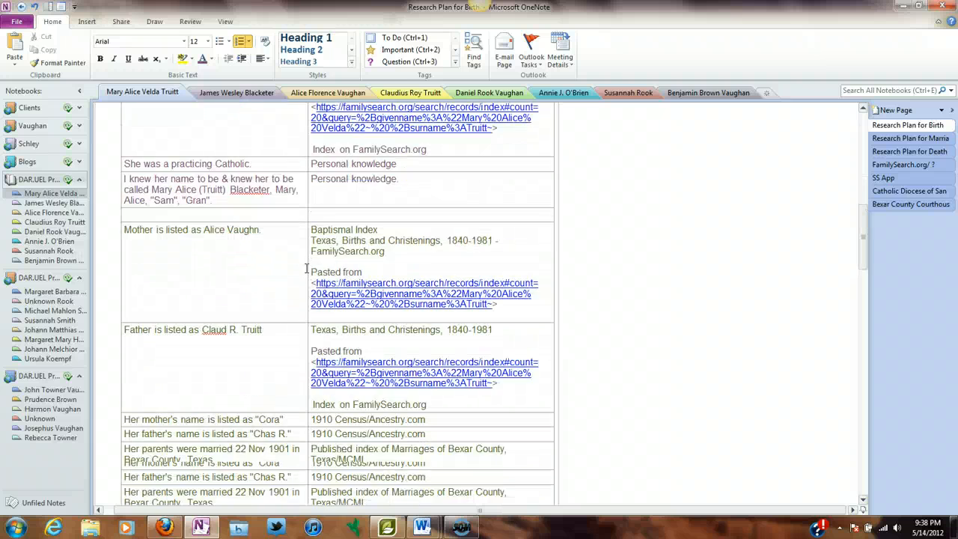
scroll(down, 3)
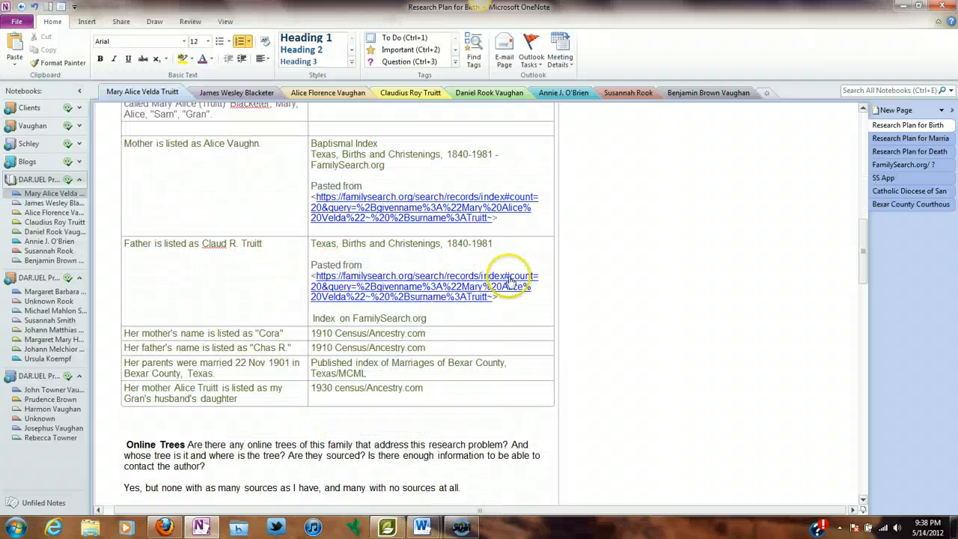
scroll(down, 3)
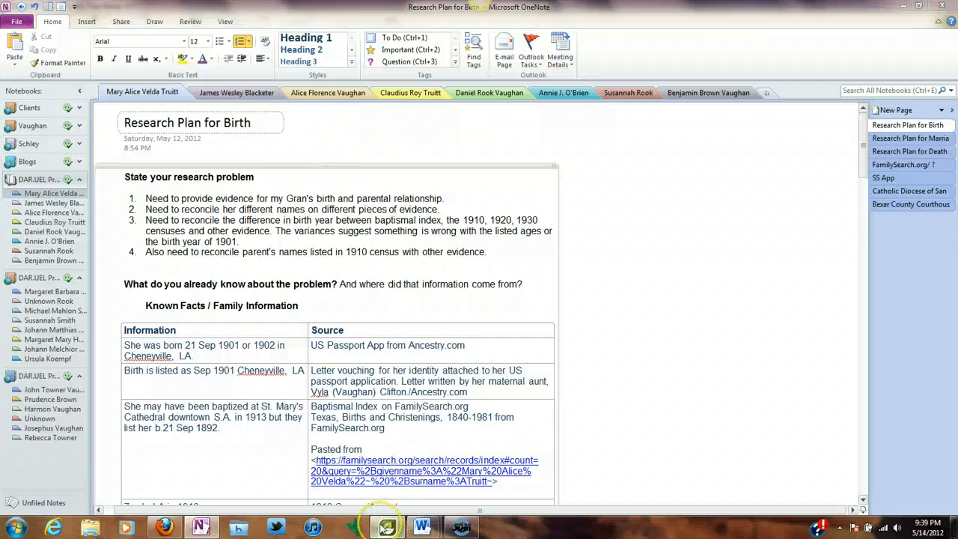
click(386, 527)
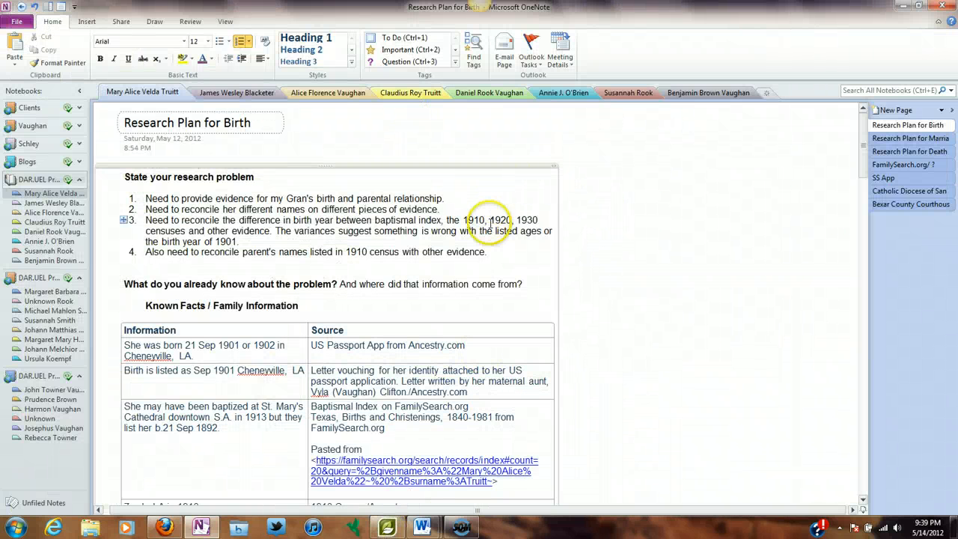
scroll(down, 3)
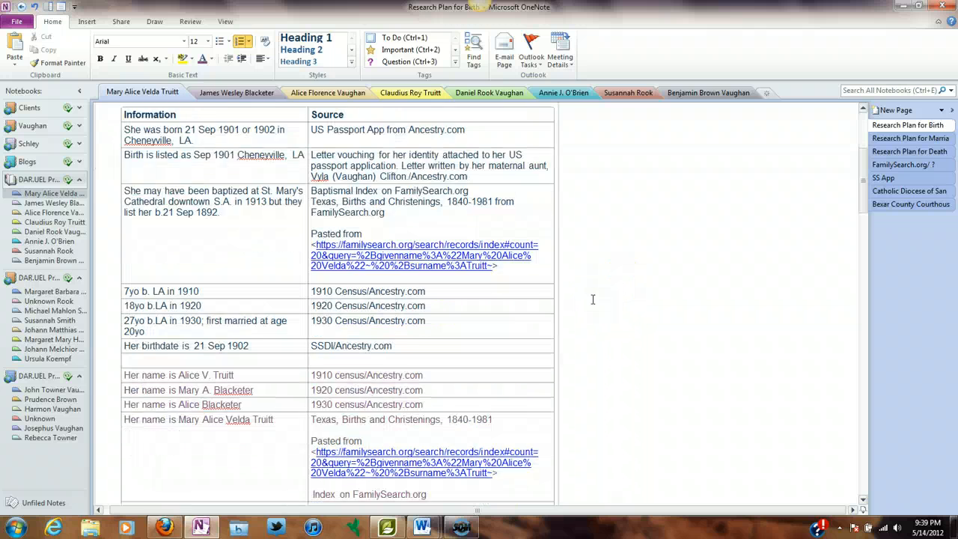
scroll(down, 3)
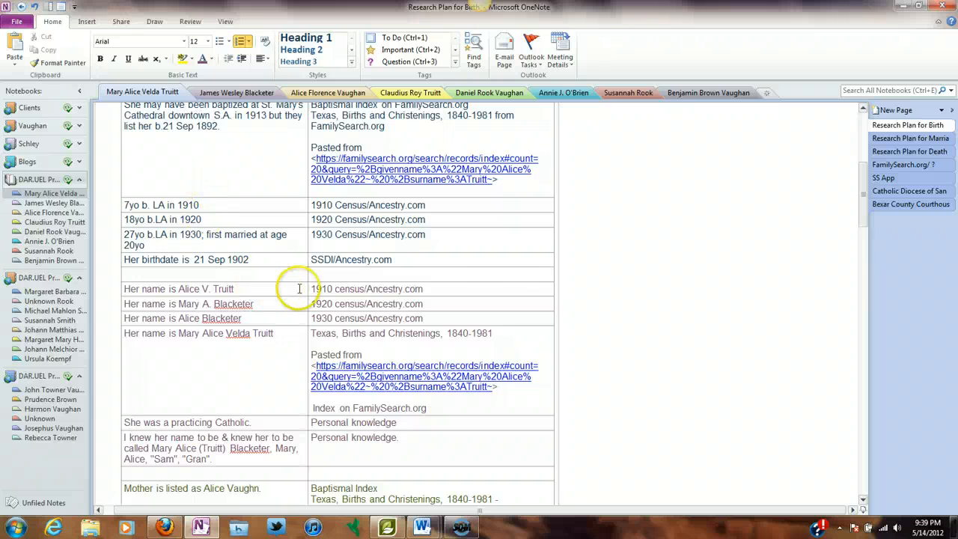
scroll(down, 3)
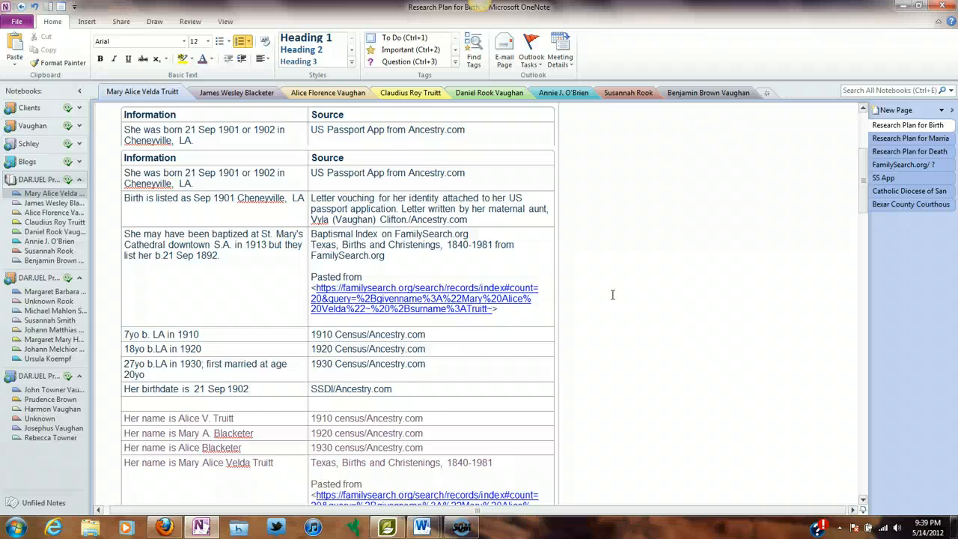
scroll(up, 3)
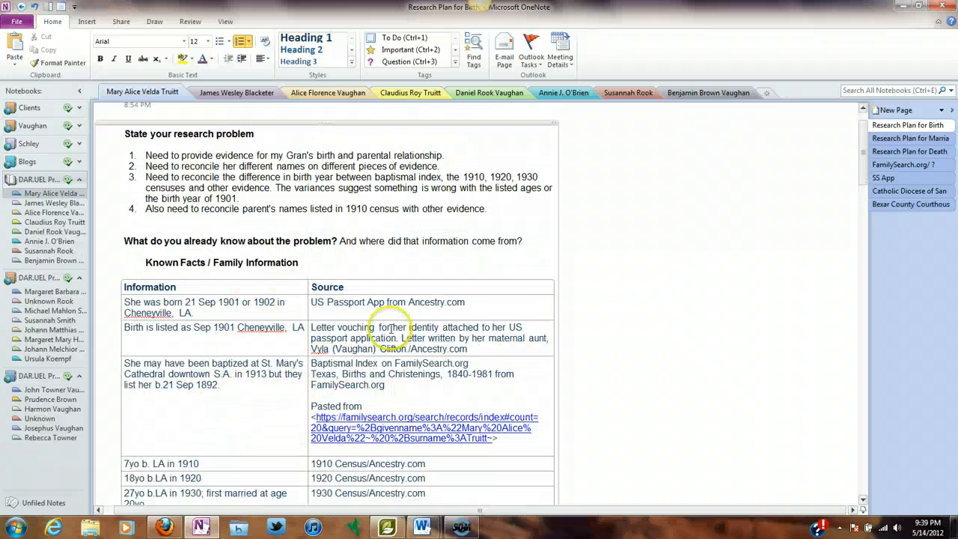
scroll(down, 3)
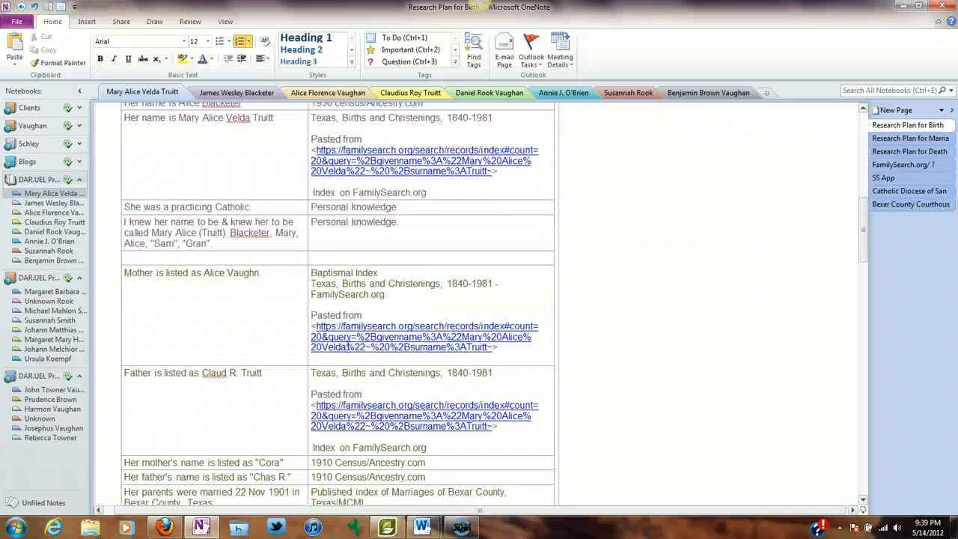
scroll(down, 3)
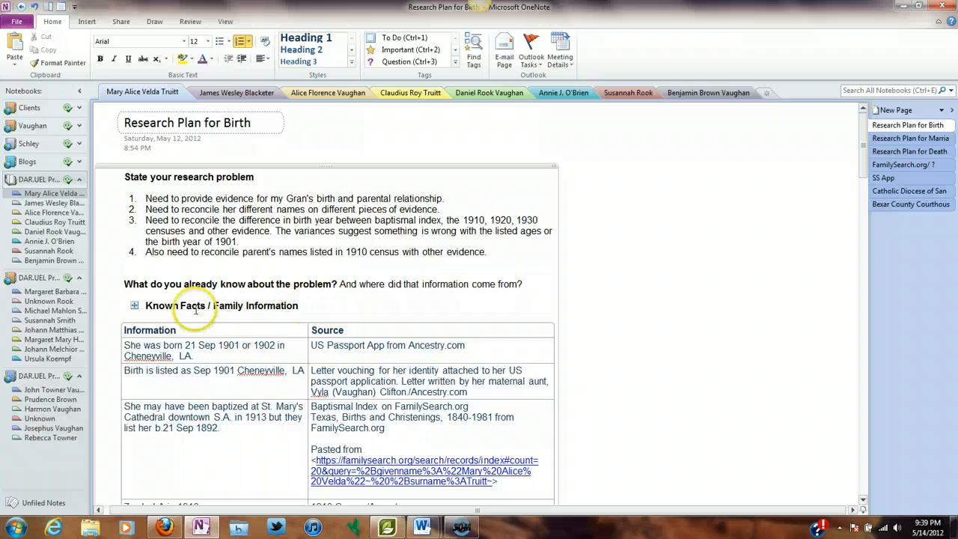
mouse_move(217, 310)
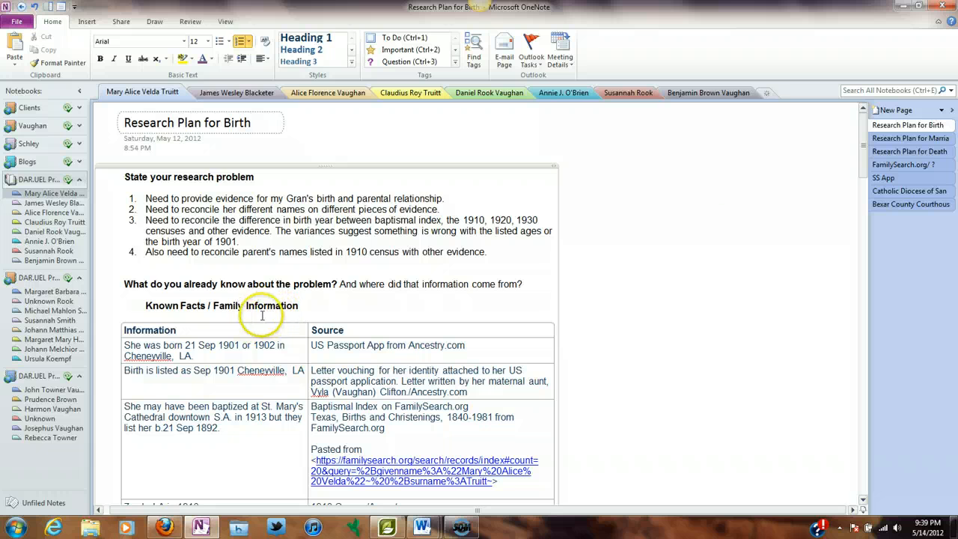
scroll(down, 3)
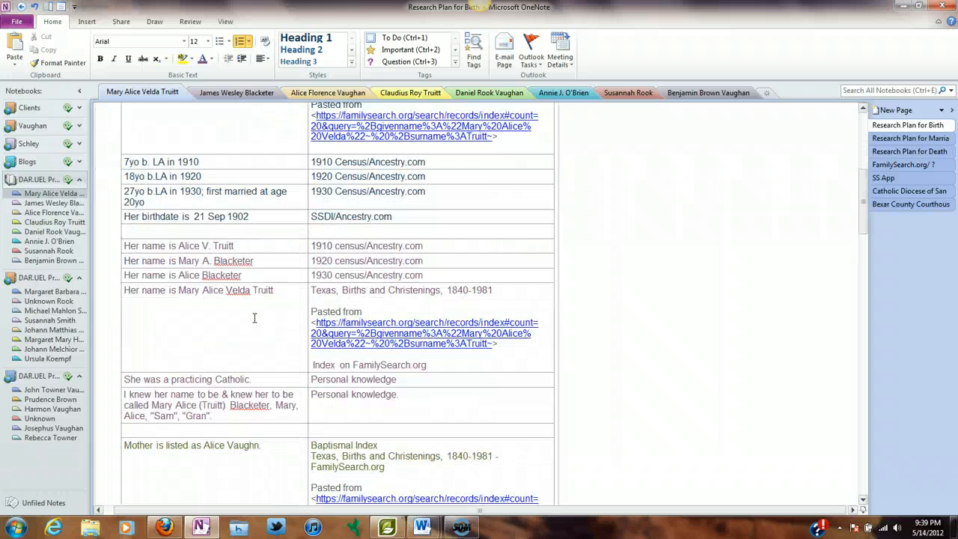
scroll(down, 3)
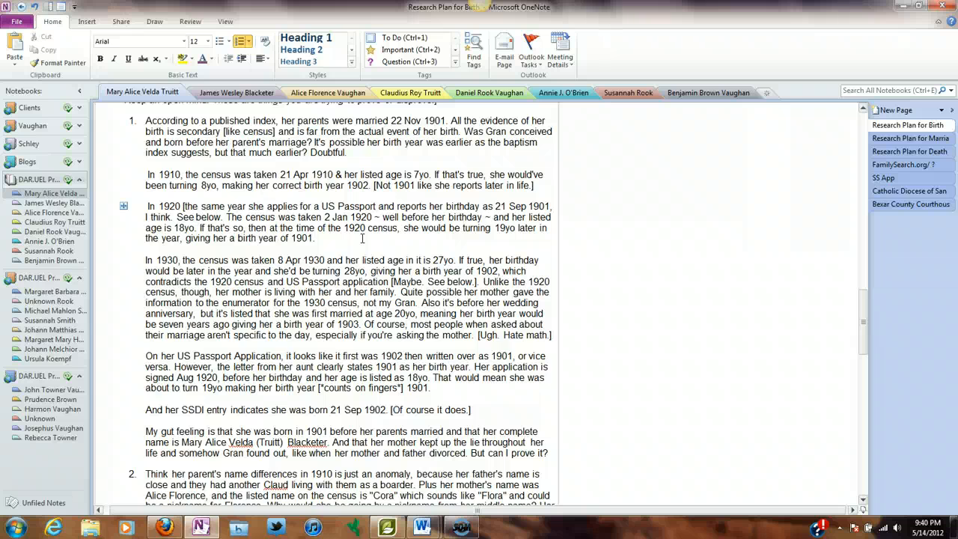
scroll(down, 3)
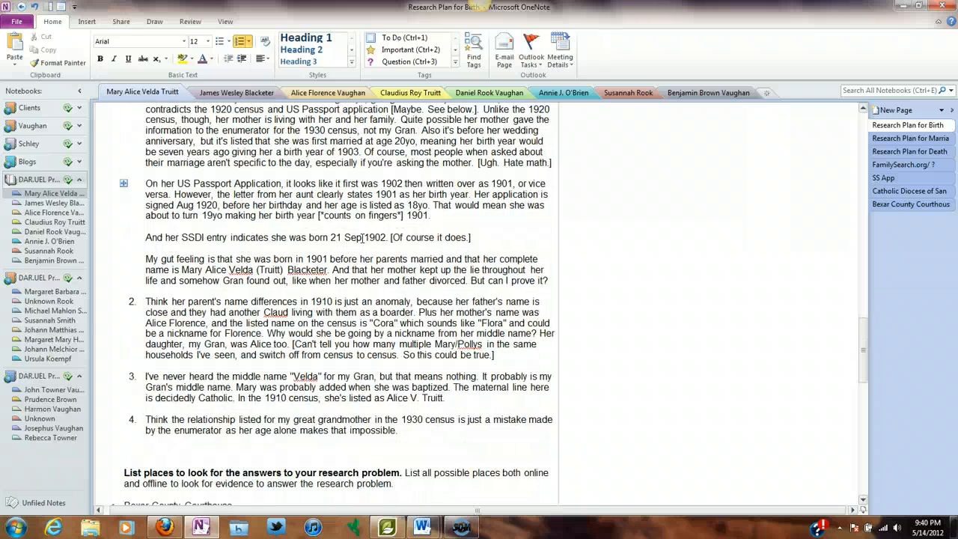
scroll(down, 3)
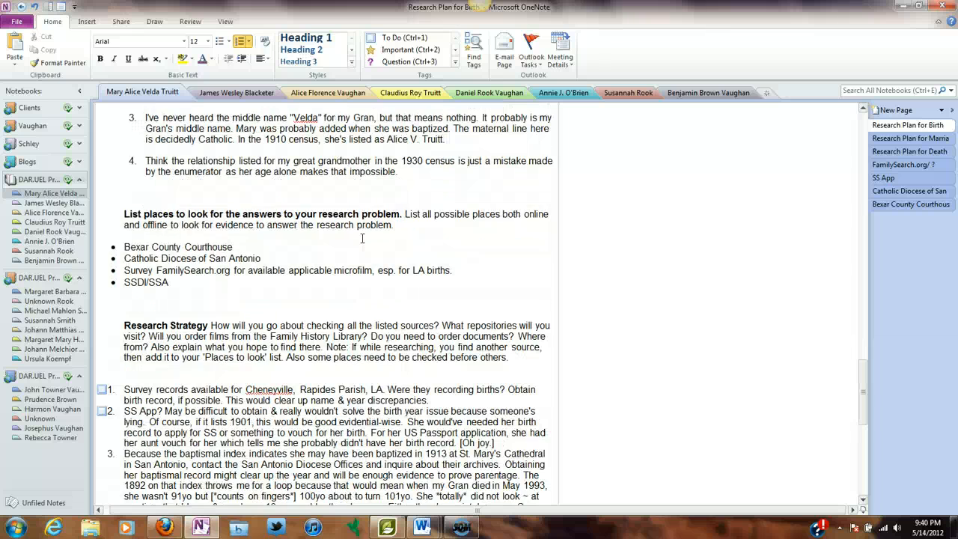
scroll(down, 3)
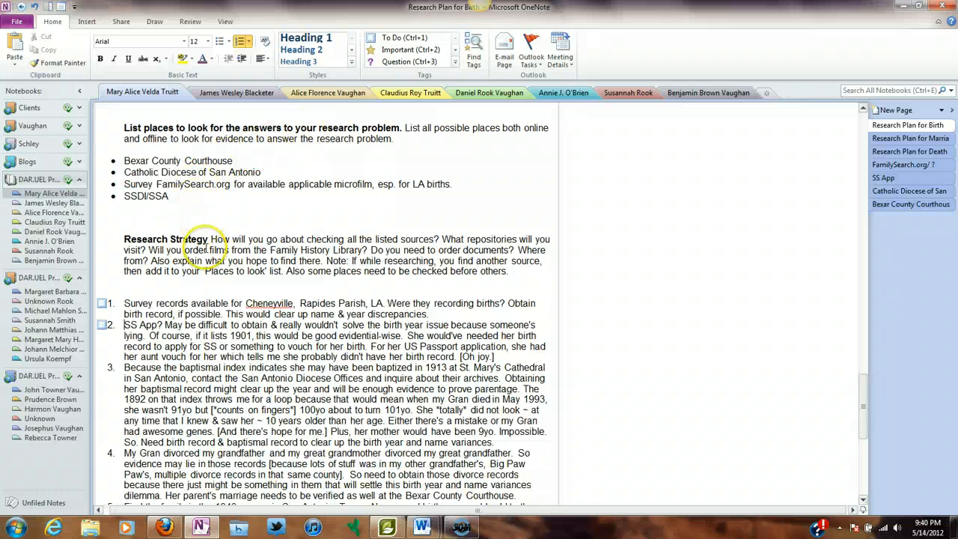
scroll(down, 3)
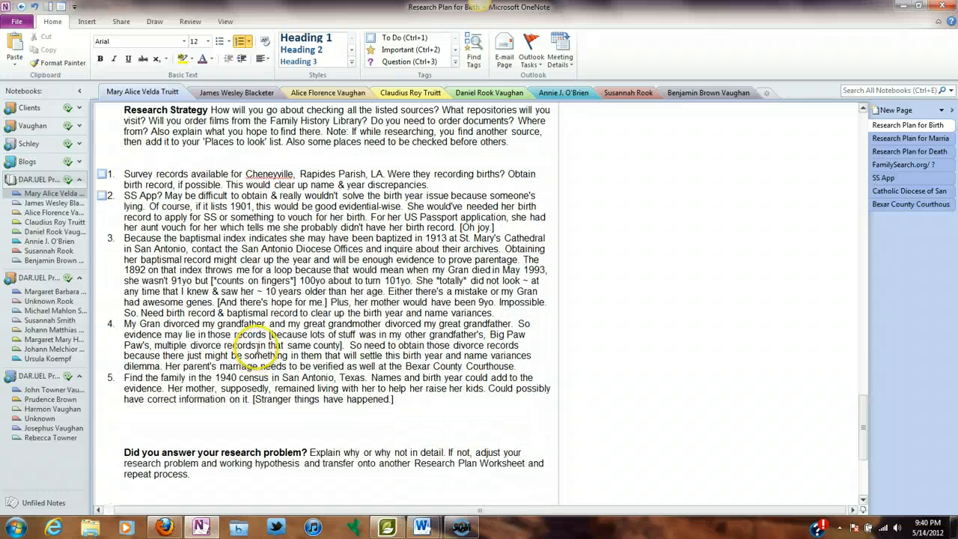
mouse_move(658, 197)
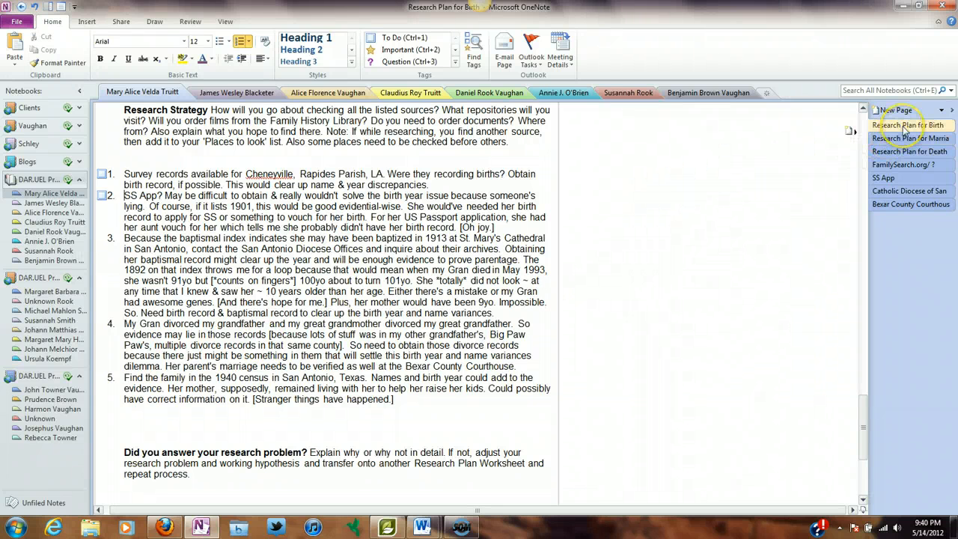
click(910, 138)
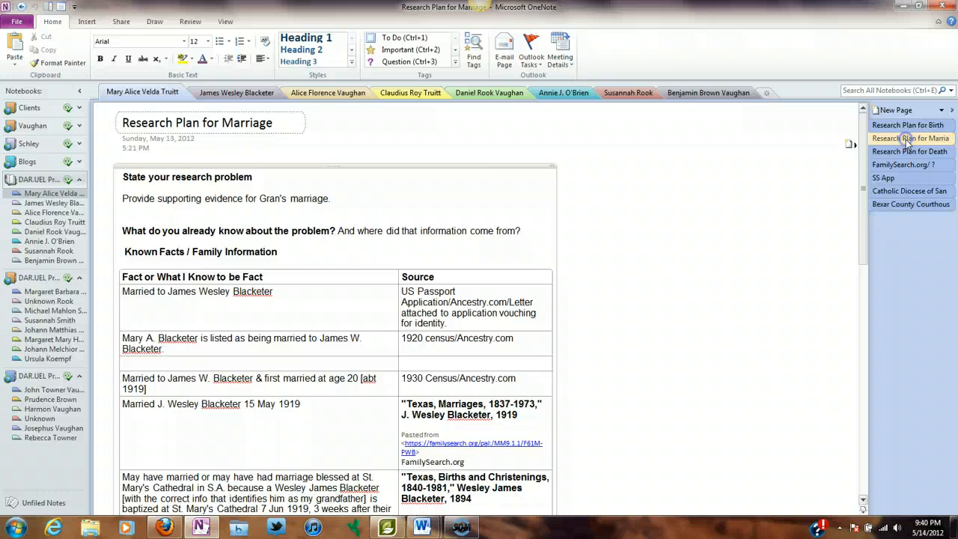
scroll(down, 3)
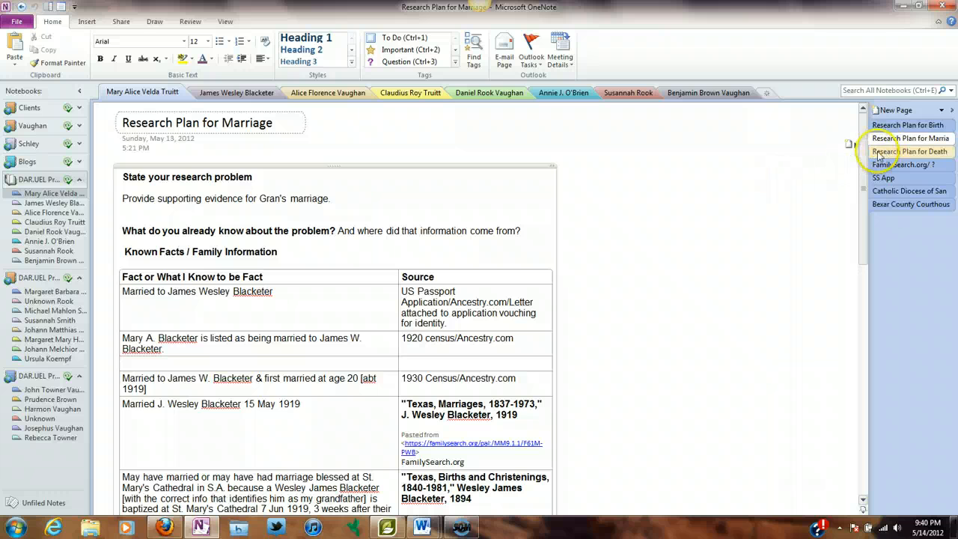
click(910, 151)
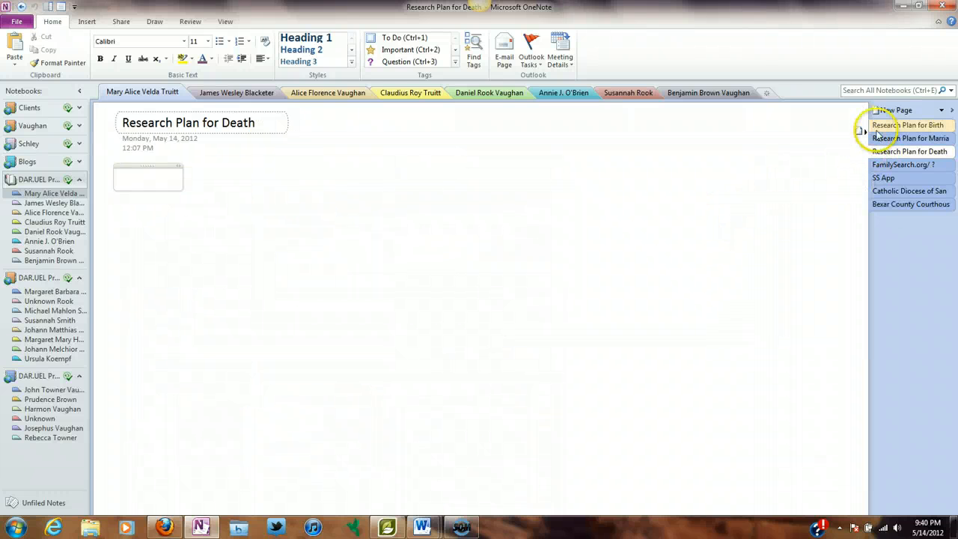
click(907, 125)
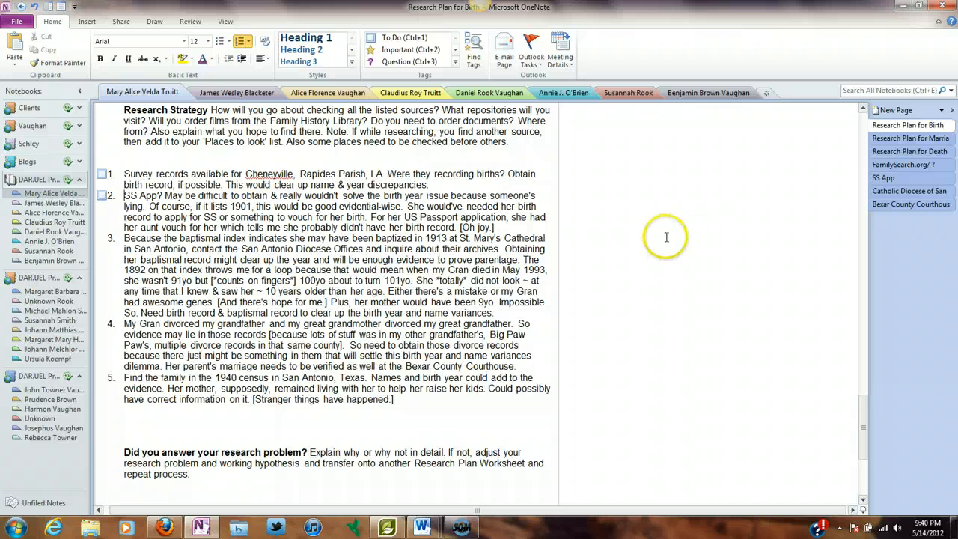
mouse_move(909, 138)
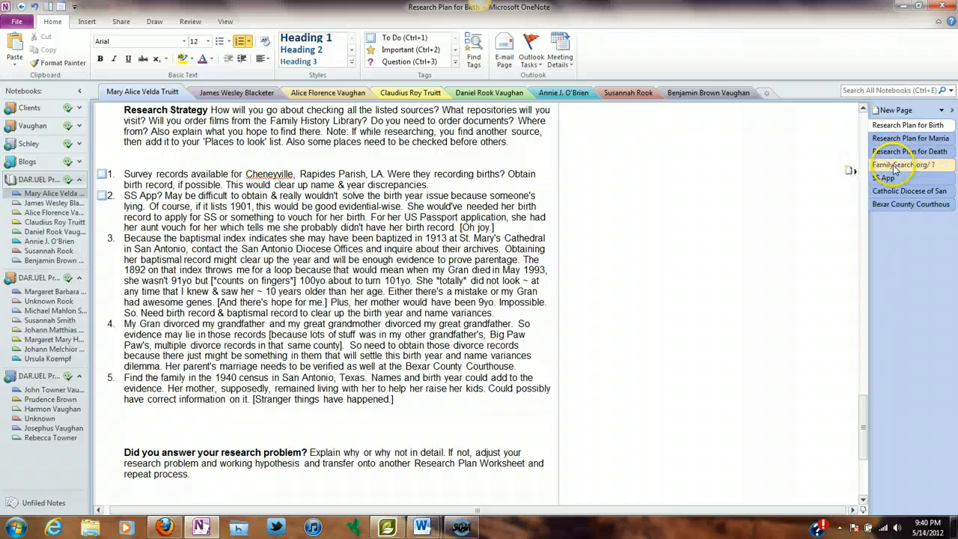
click(883, 177)
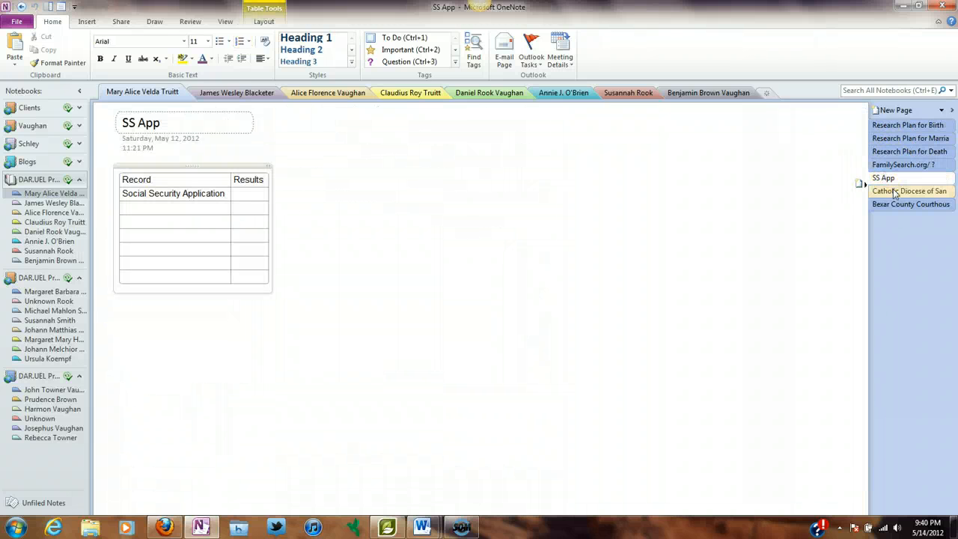
click(910, 203)
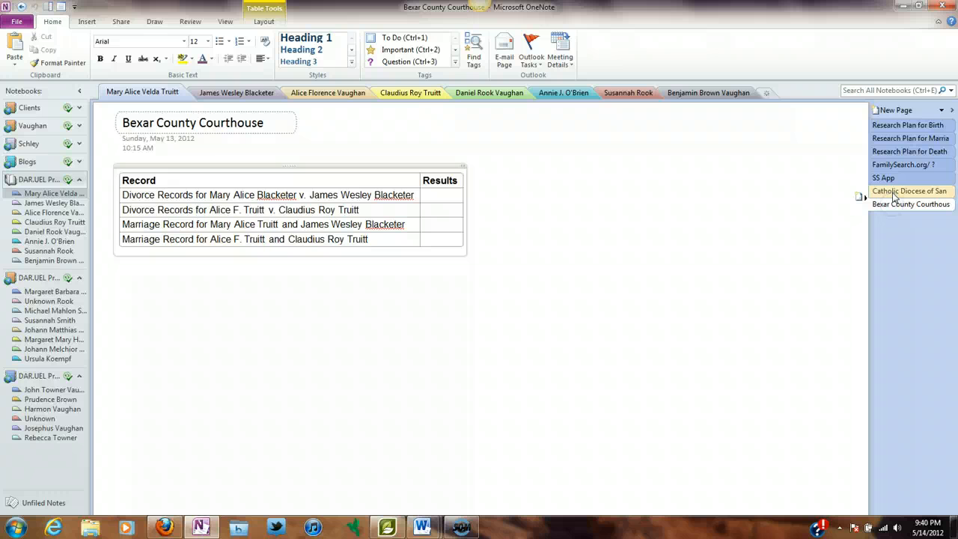
click(440, 194)
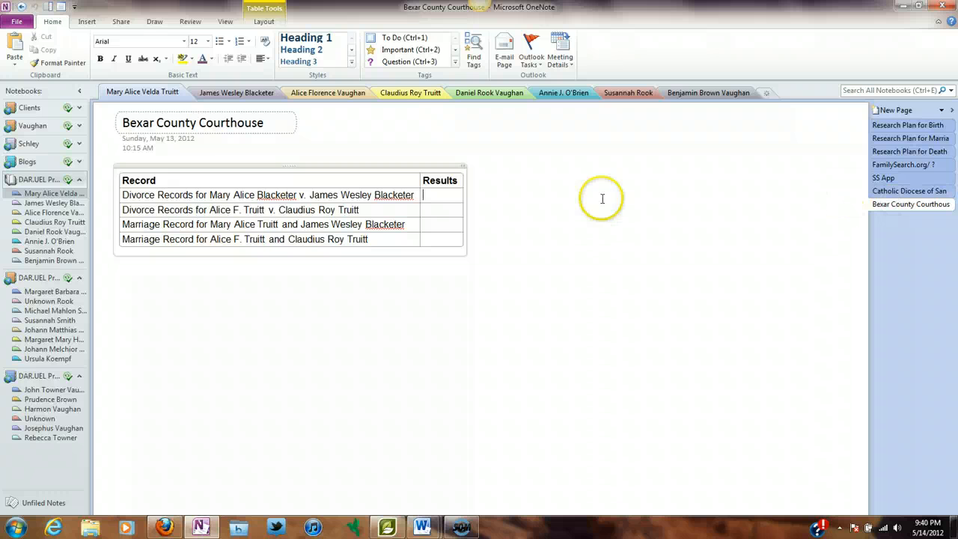
mouse_move(538, 277)
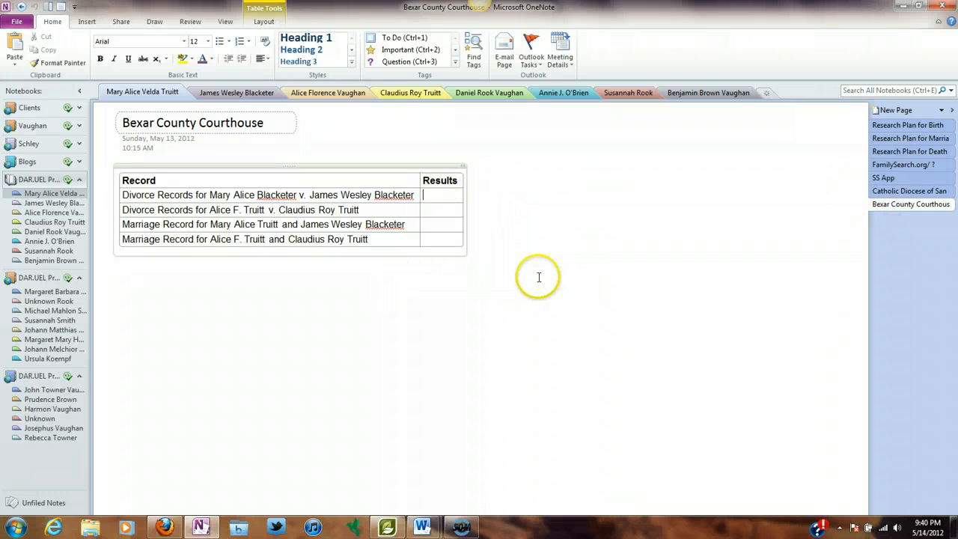
mouse_move(529, 240)
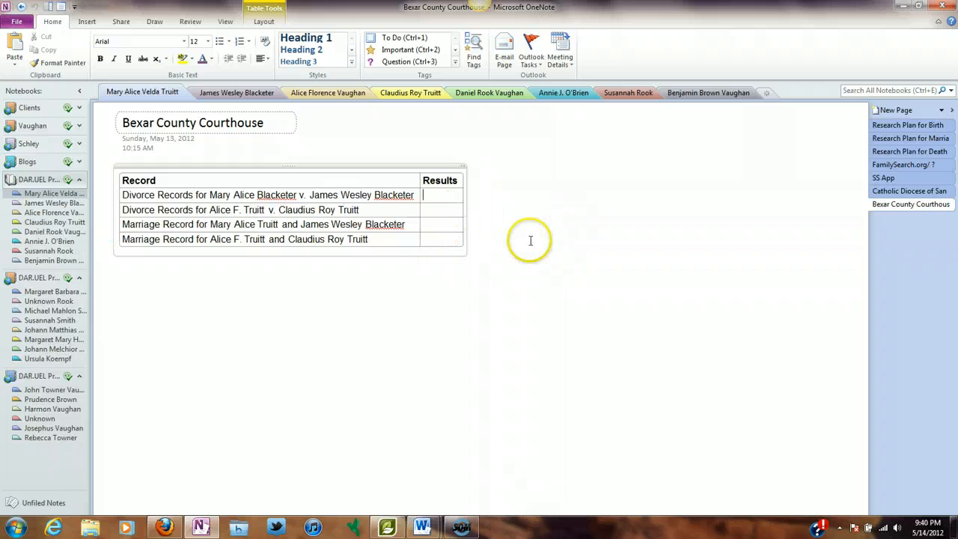
mouse_move(572, 335)
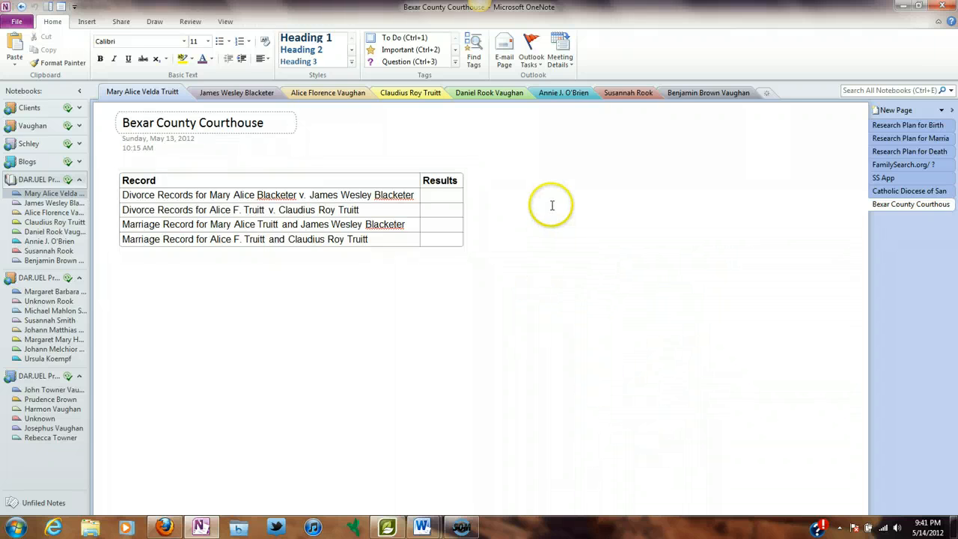
mouse_move(655, 273)
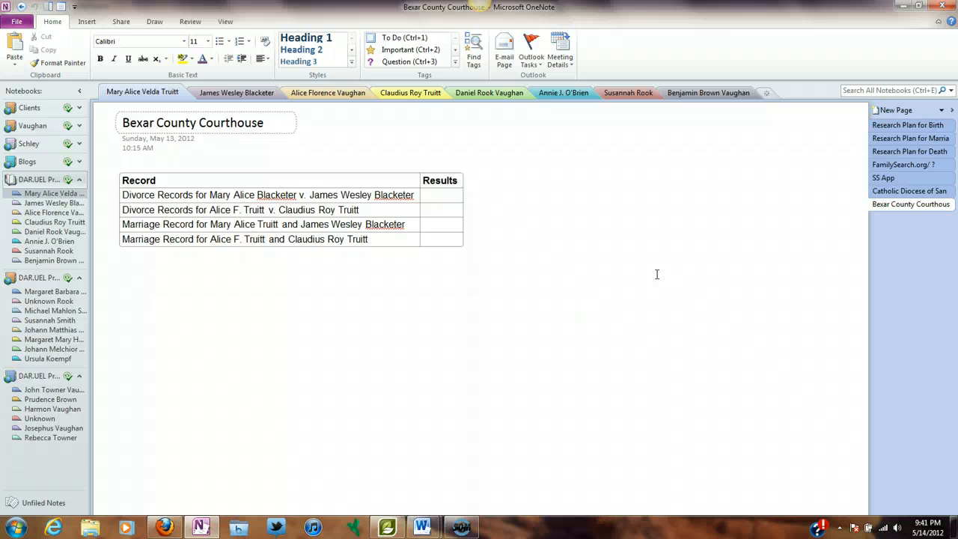
click(575, 307)
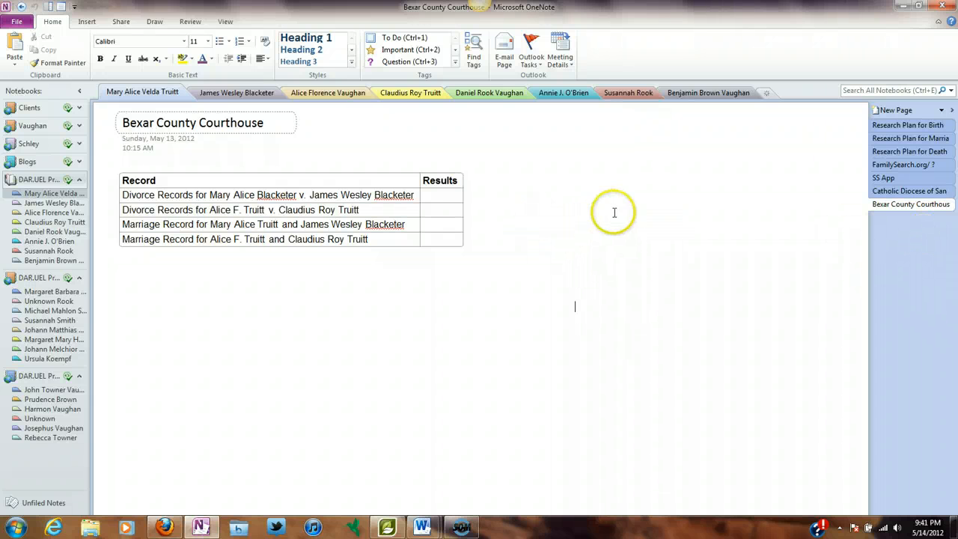
click(908, 126)
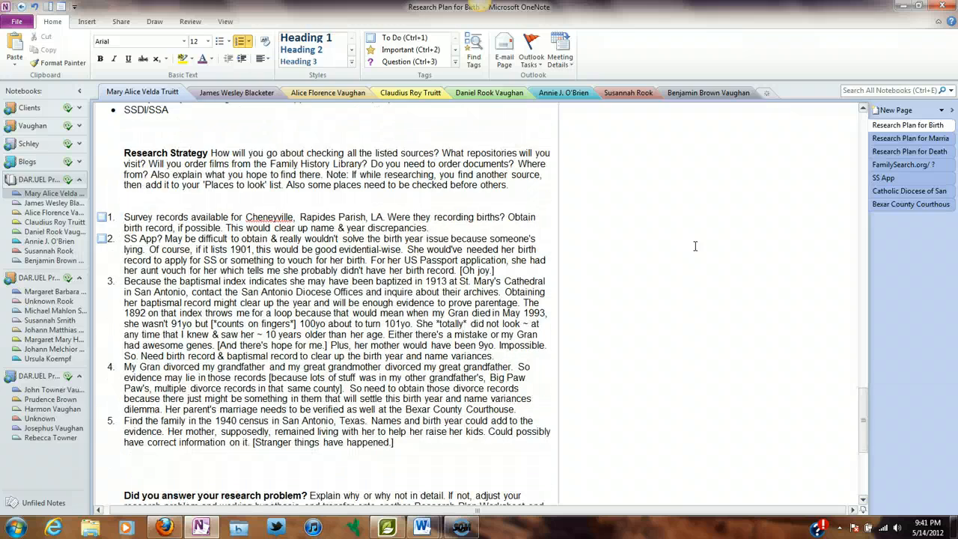
scroll(down, 3)
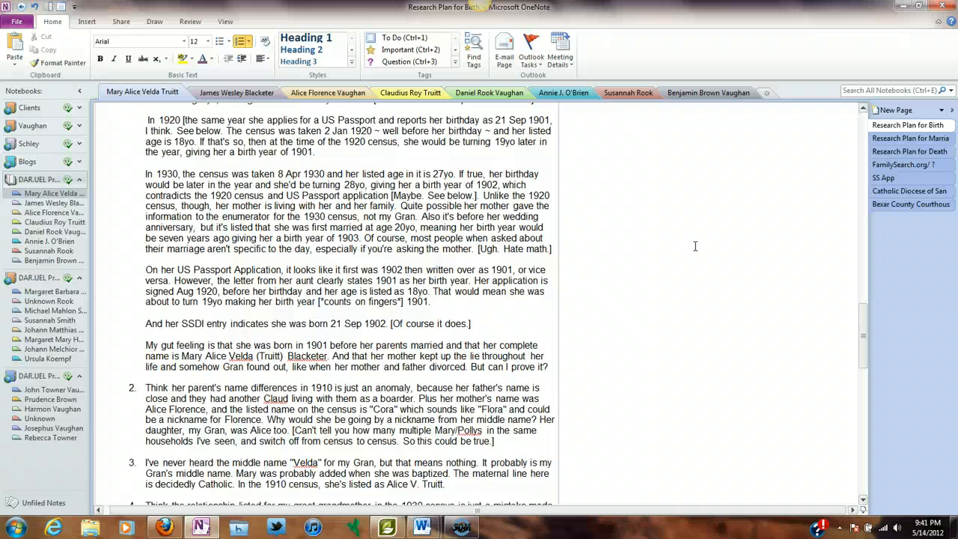
scroll(down, 3)
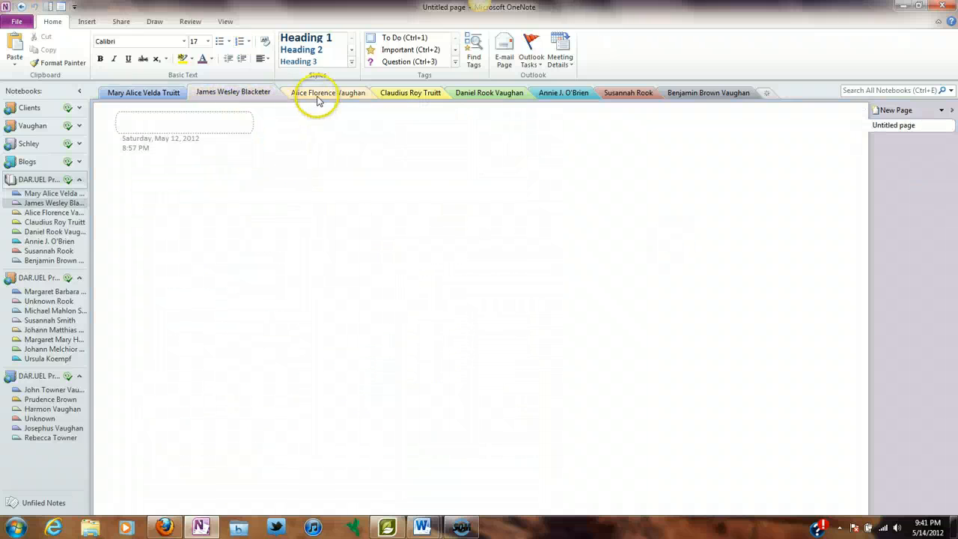
click(488, 93)
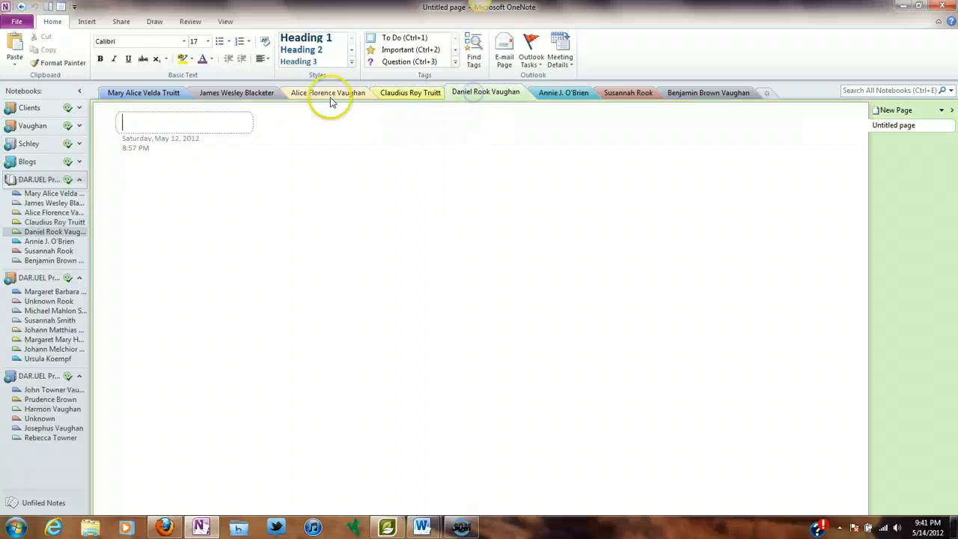
click(232, 93)
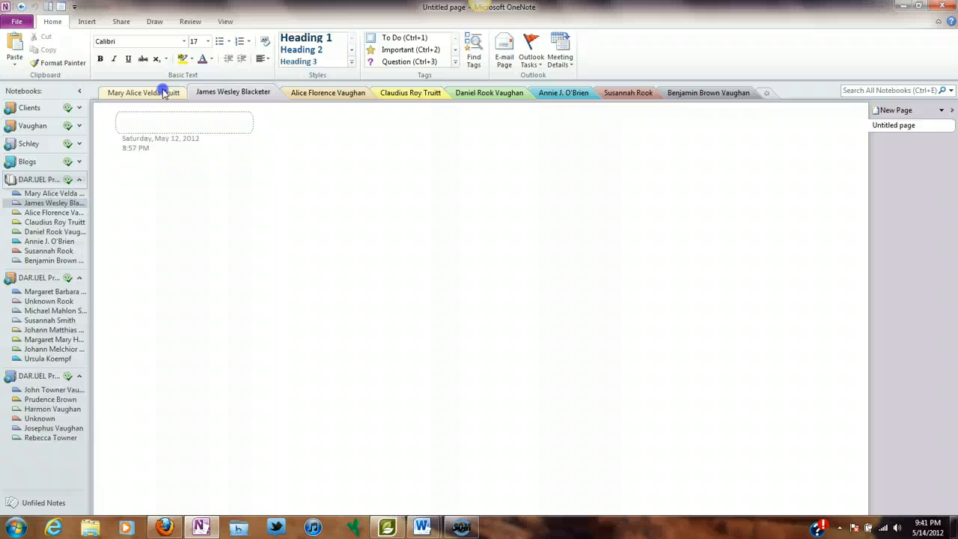
click(140, 93)
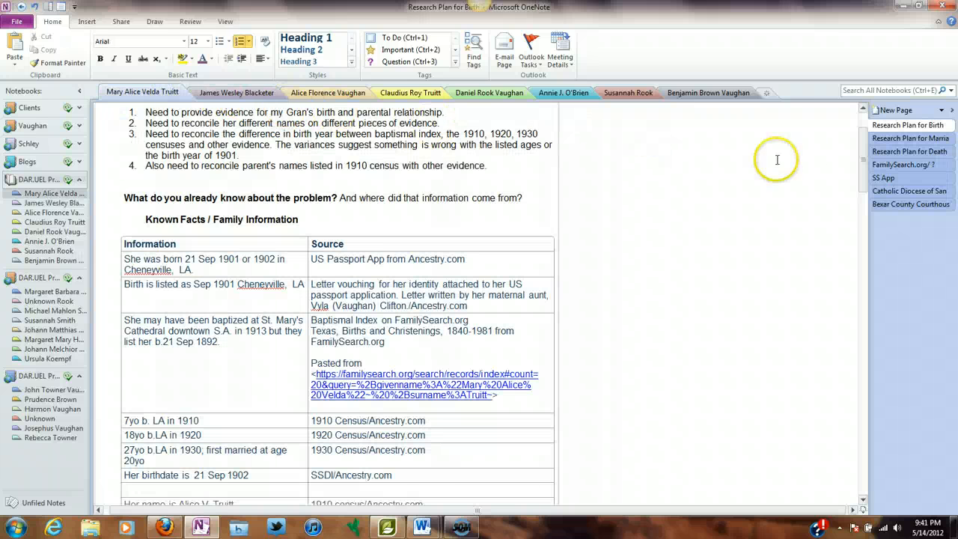
mouse_move(860, 271)
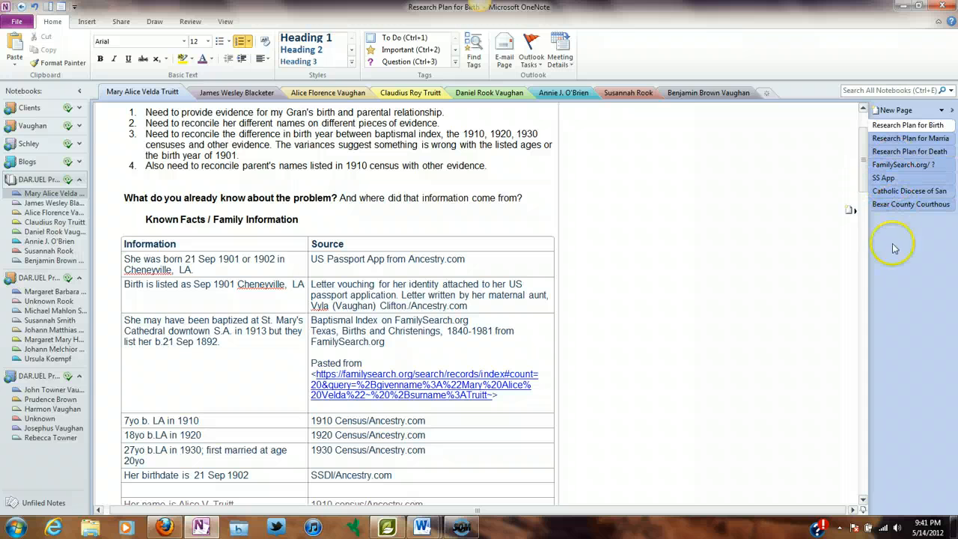
mouse_move(890, 292)
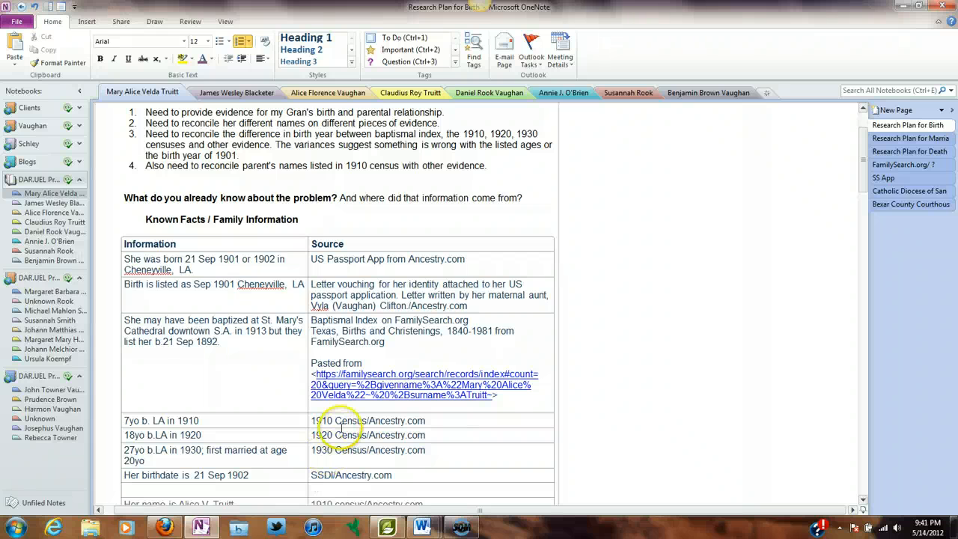
mouse_move(775, 234)
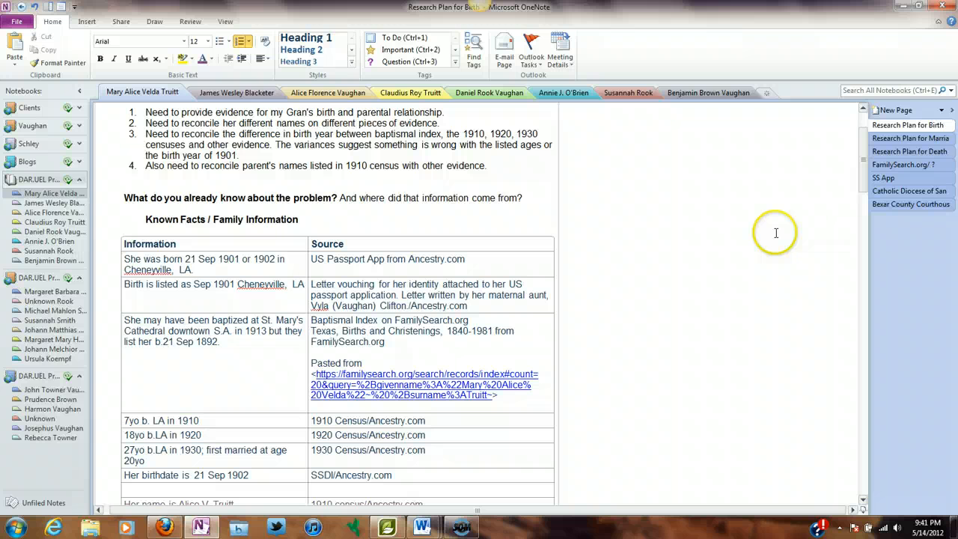
mouse_move(763, 190)
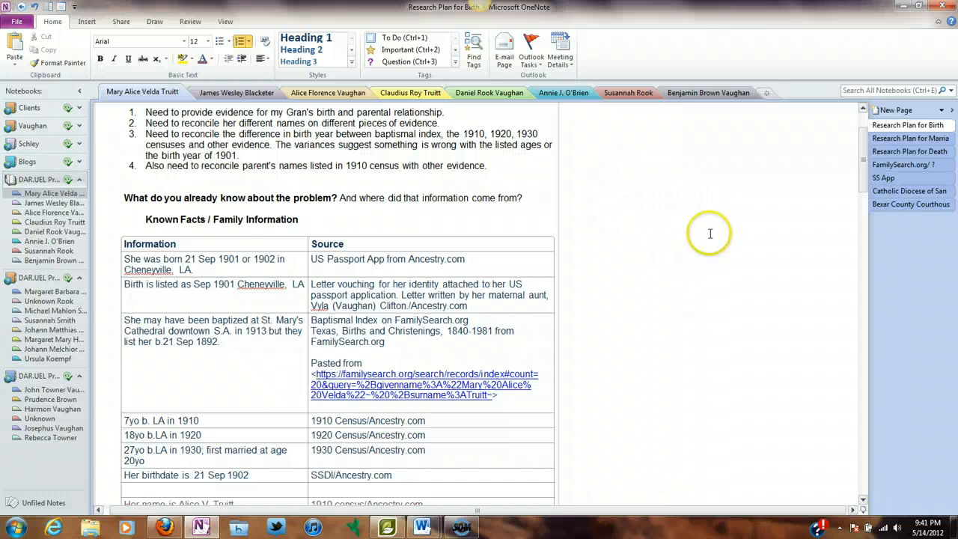
mouse_move(682, 228)
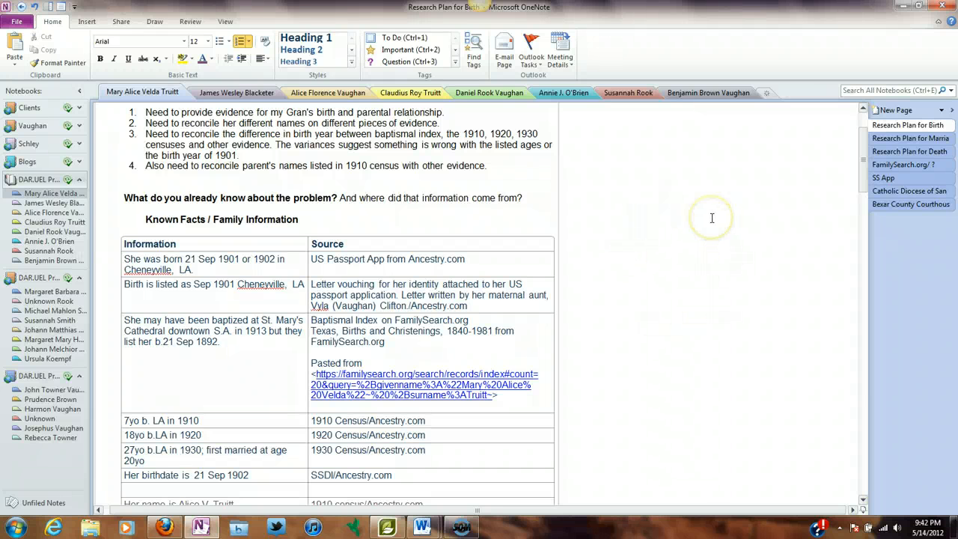
mouse_move(798, 309)
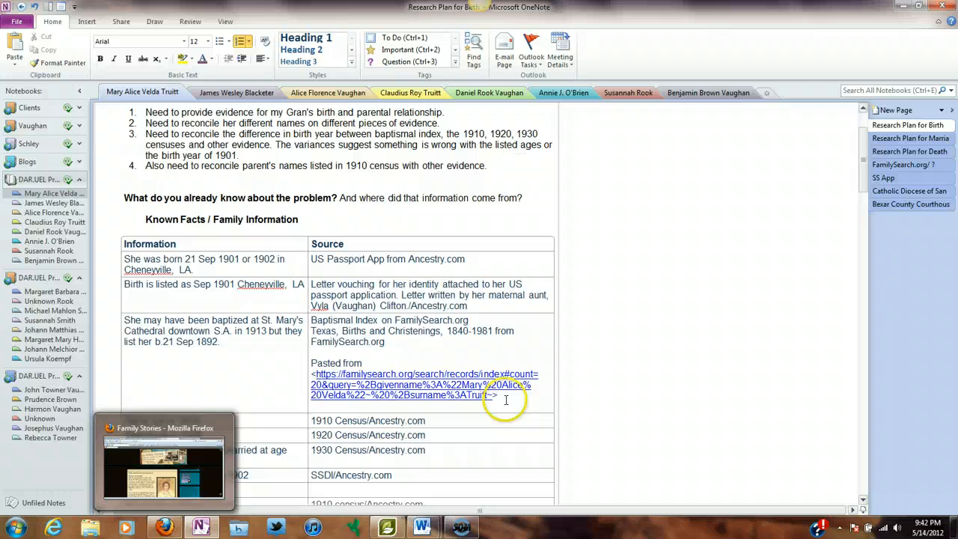
scroll(down, 3)
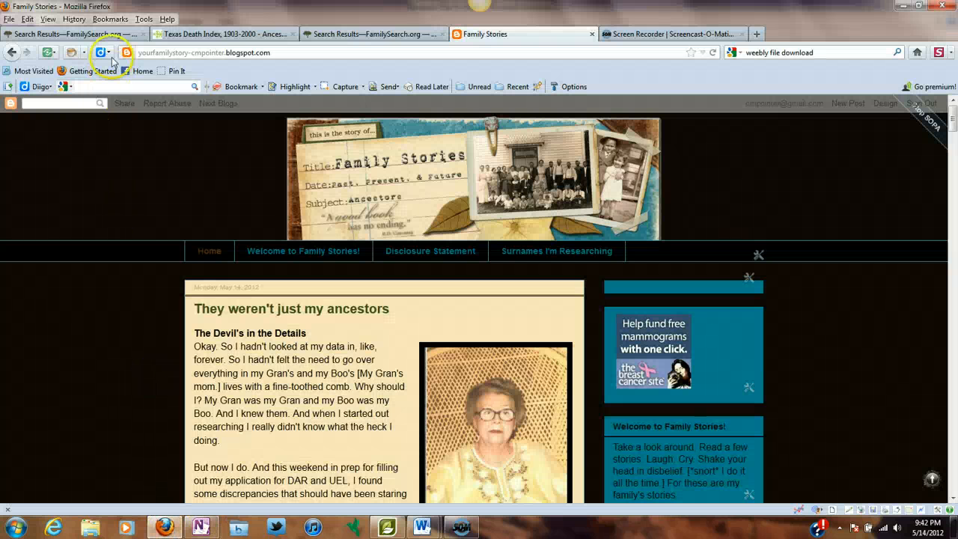
click(72, 33)
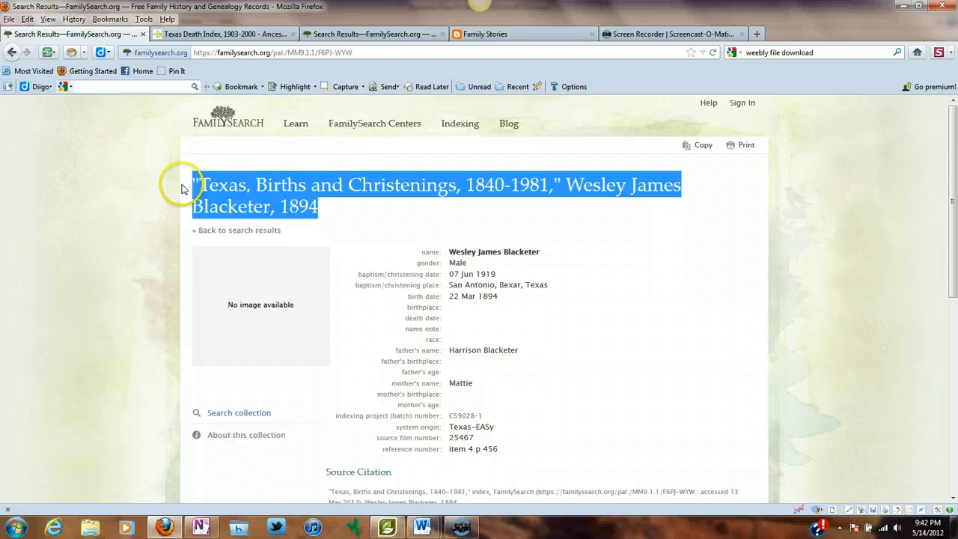
mouse_move(344, 206)
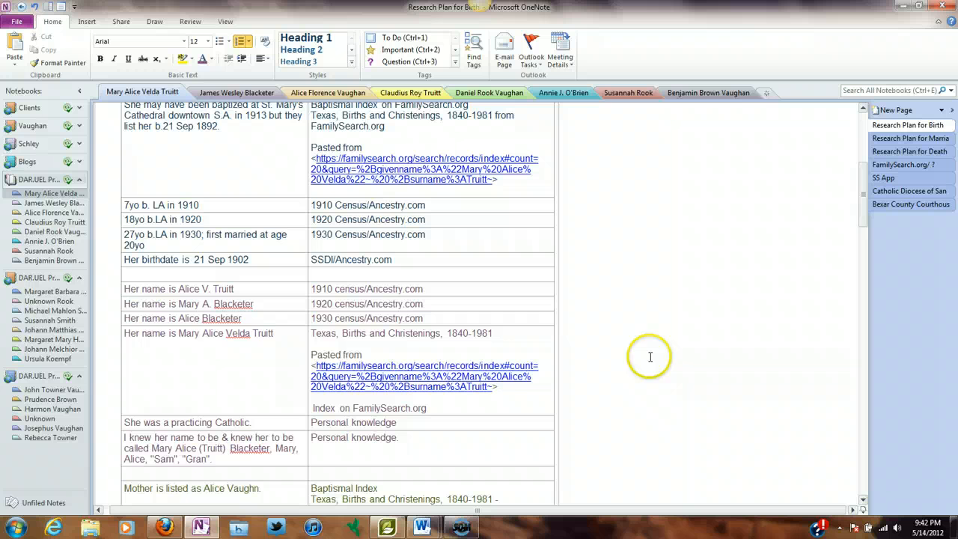
mouse_move(373, 457)
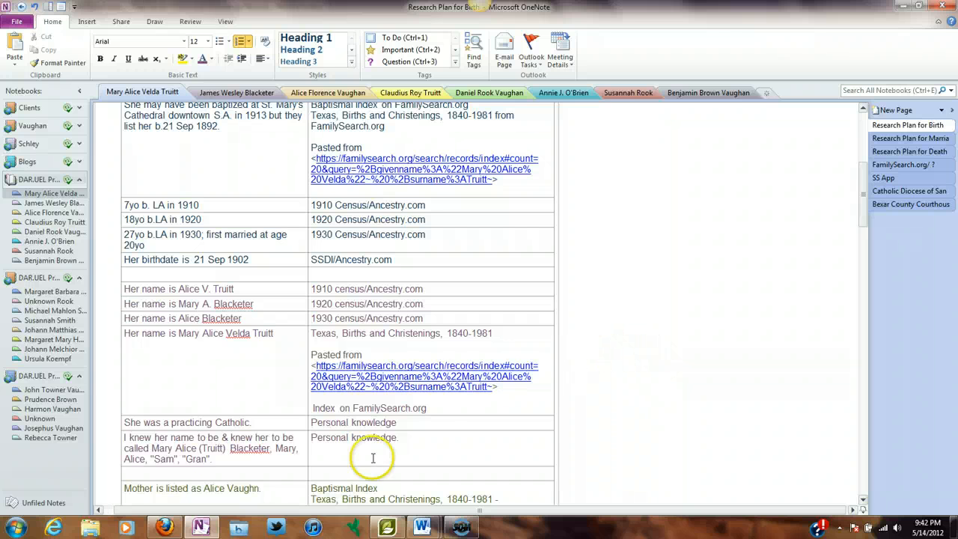
mouse_move(434, 407)
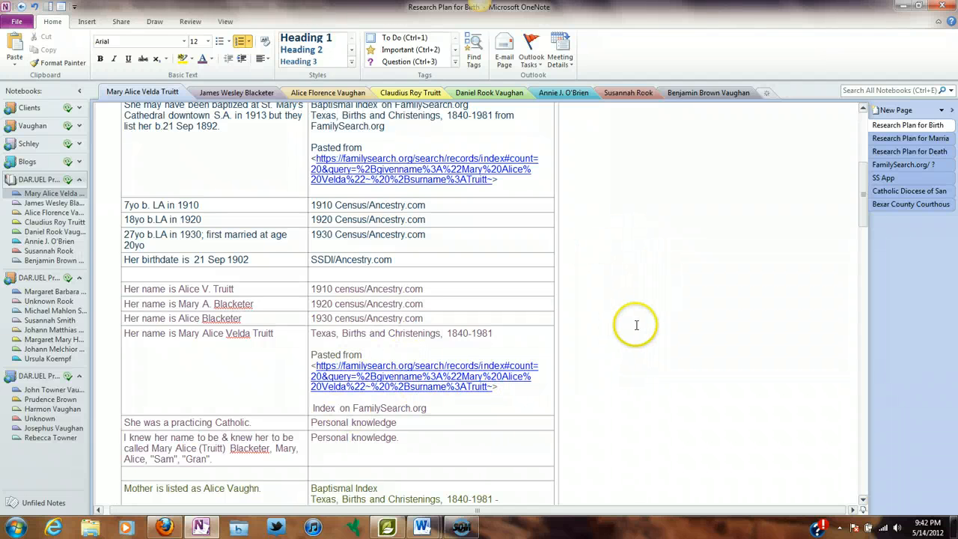
mouse_move(644, 273)
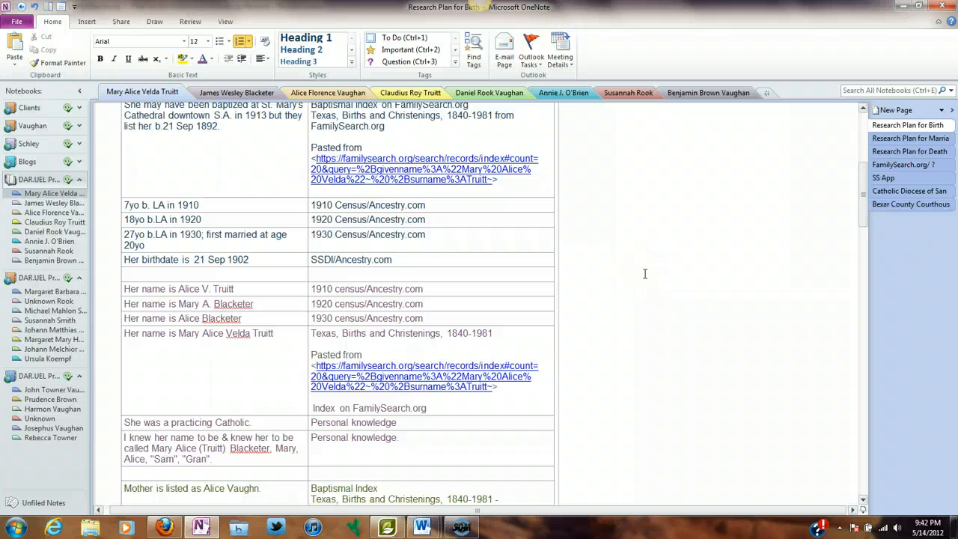
scroll(down, 3)
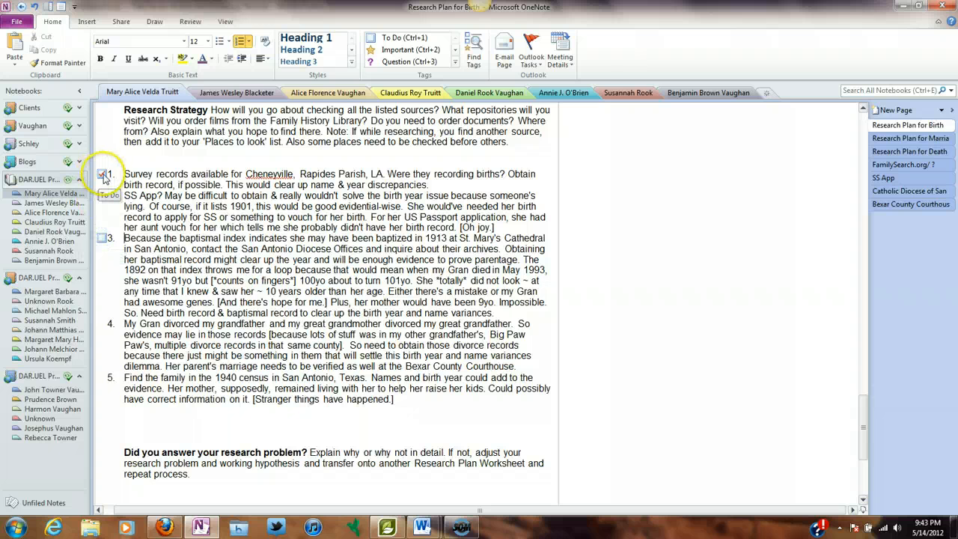
click(102, 174)
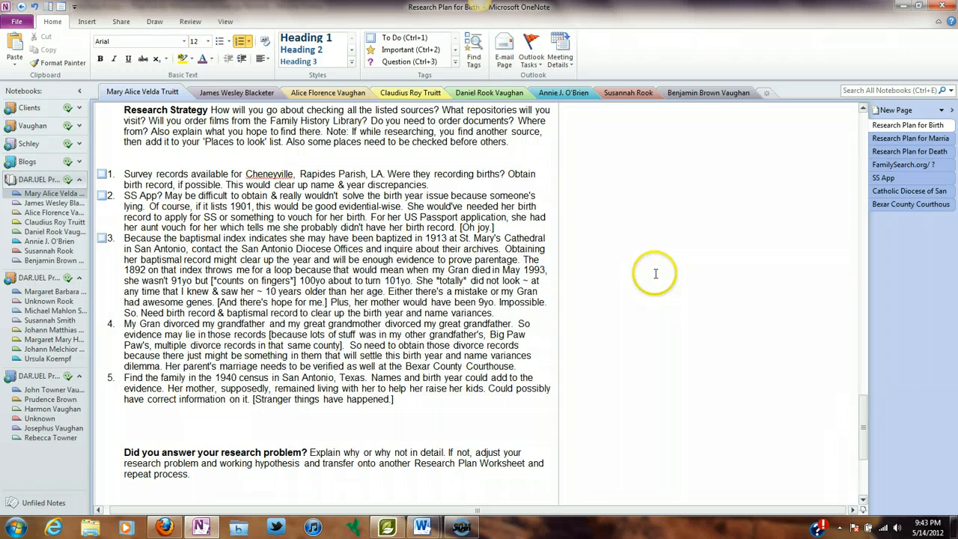
mouse_move(655, 272)
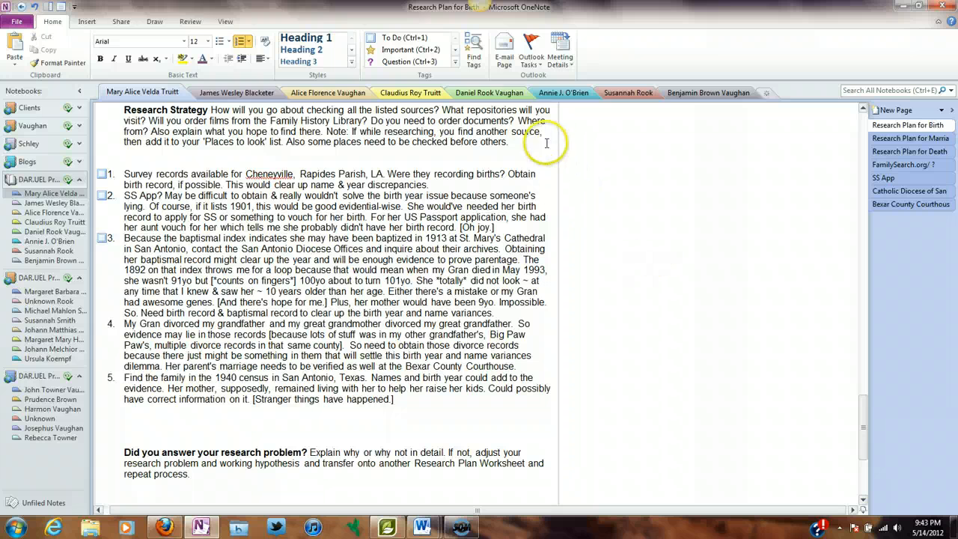
mouse_move(532, 52)
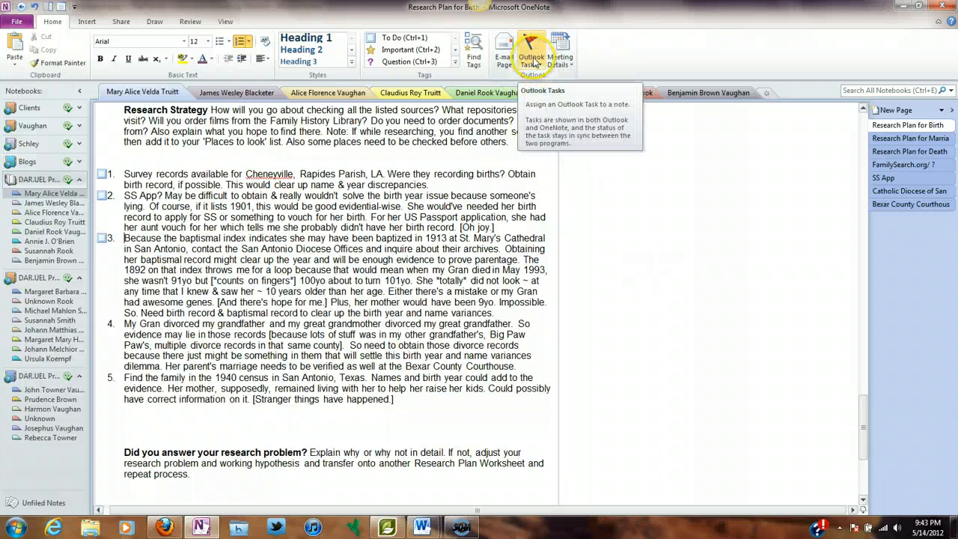
View the Bexar County Courthouse records page, then return to the birth Research Plan page.
click(910, 204)
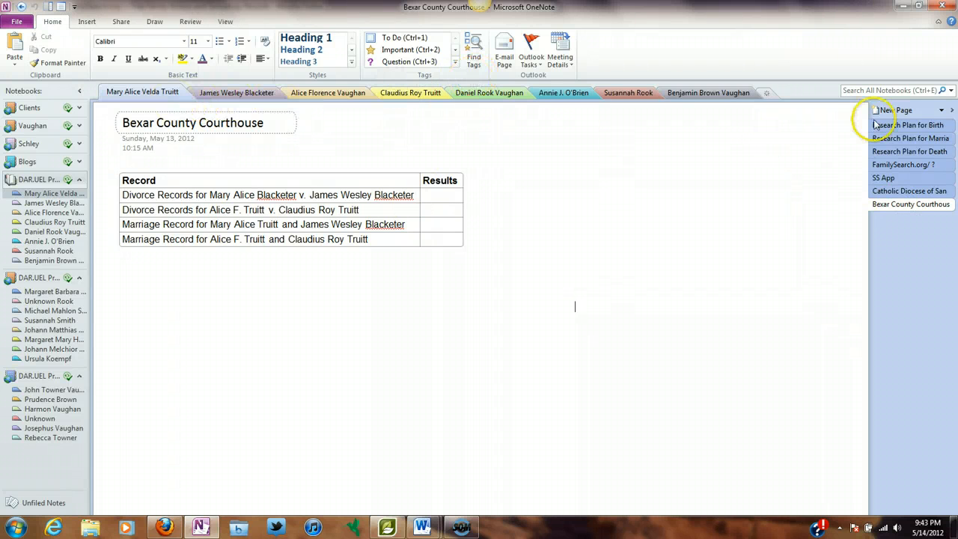
click(910, 126)
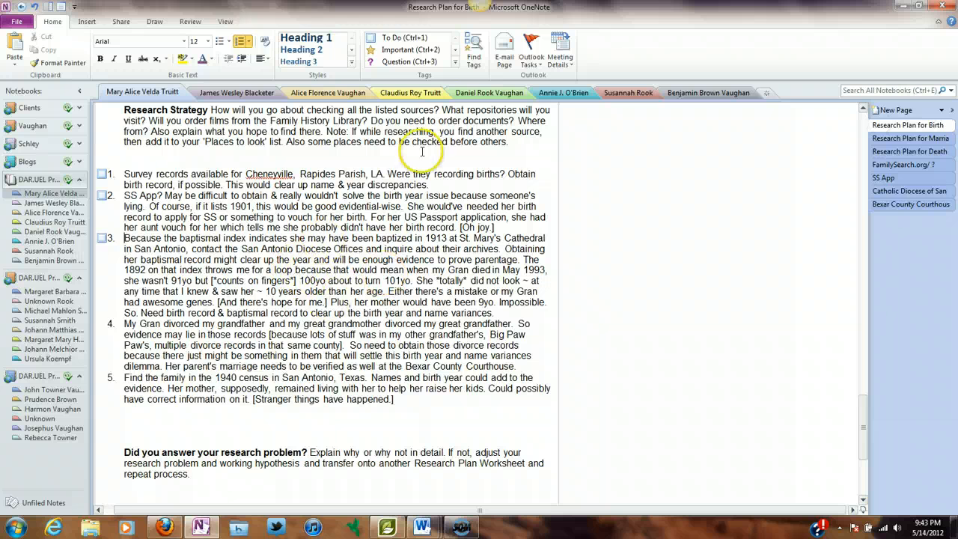
mouse_move(530, 53)
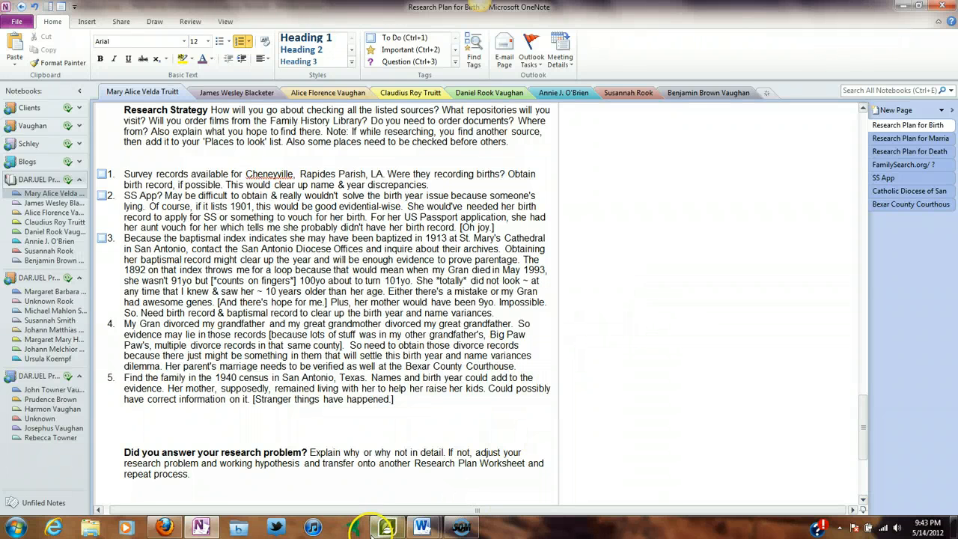
Switch to Family Tree Maker's person view and show her attached media items.
click(387, 527)
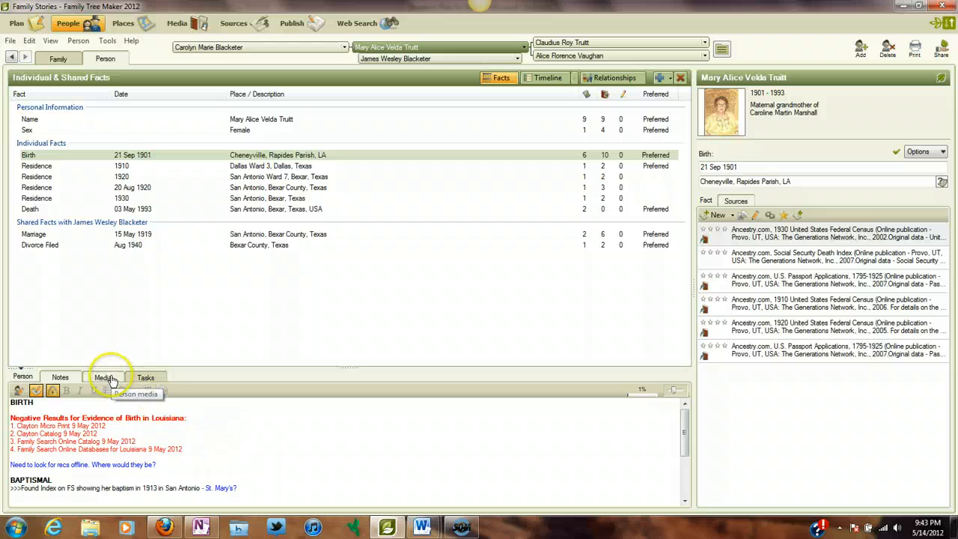
click(103, 377)
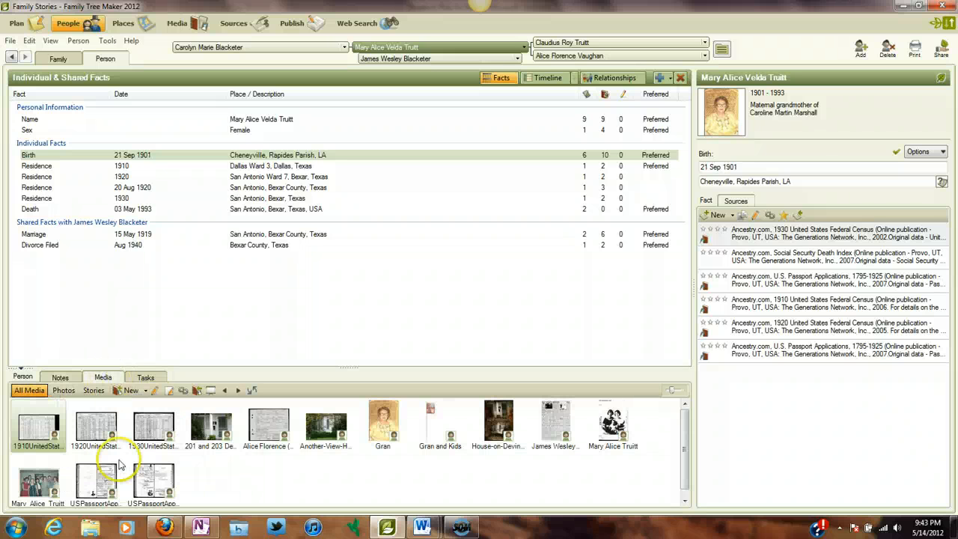
click(60, 377)
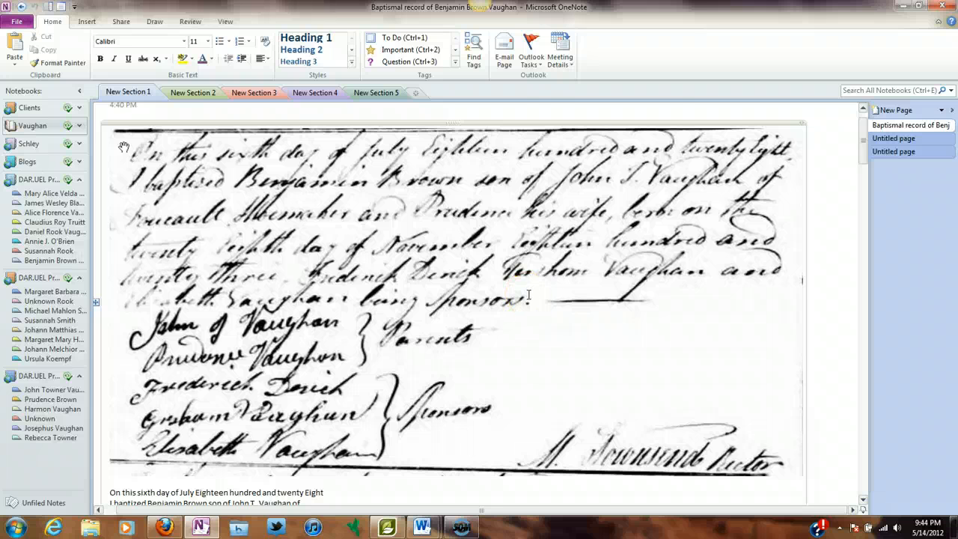
Scroll through the scanned baptismal record and its transcription beneath it.
scroll(down, 3)
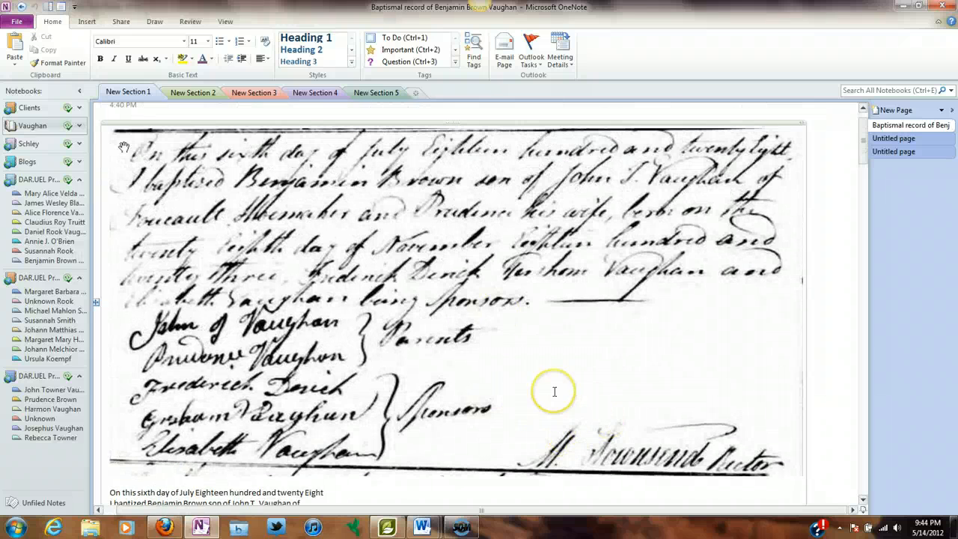
scroll(down, 3)
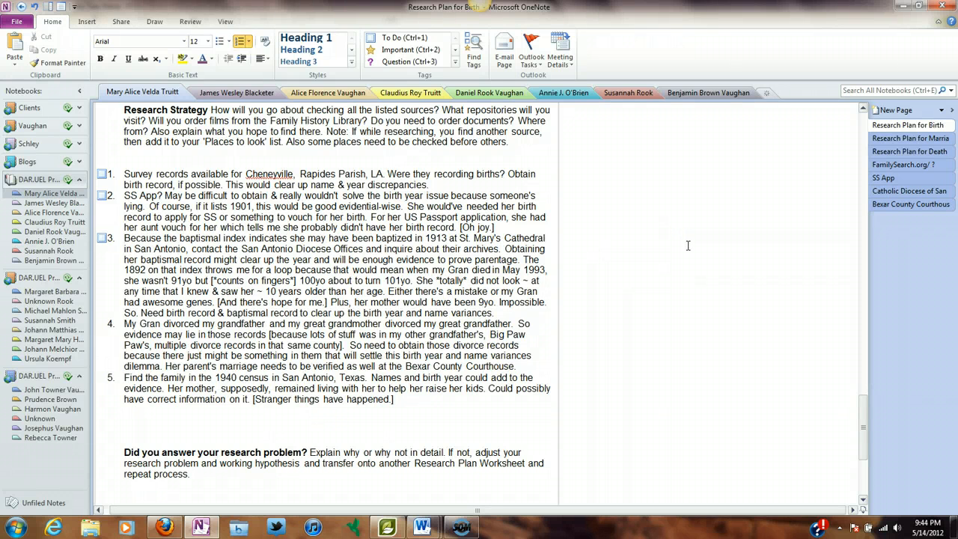
mouse_move(662, 72)
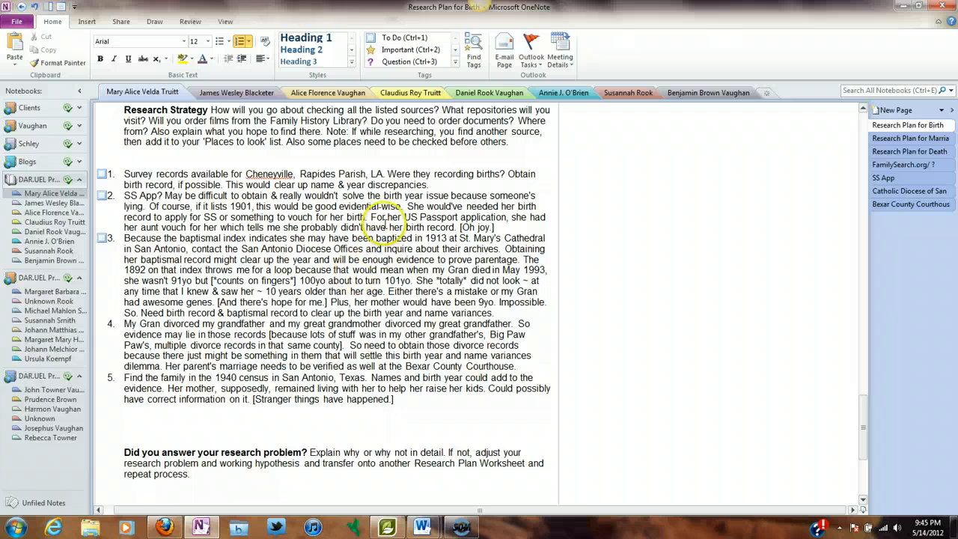
mouse_move(592, 239)
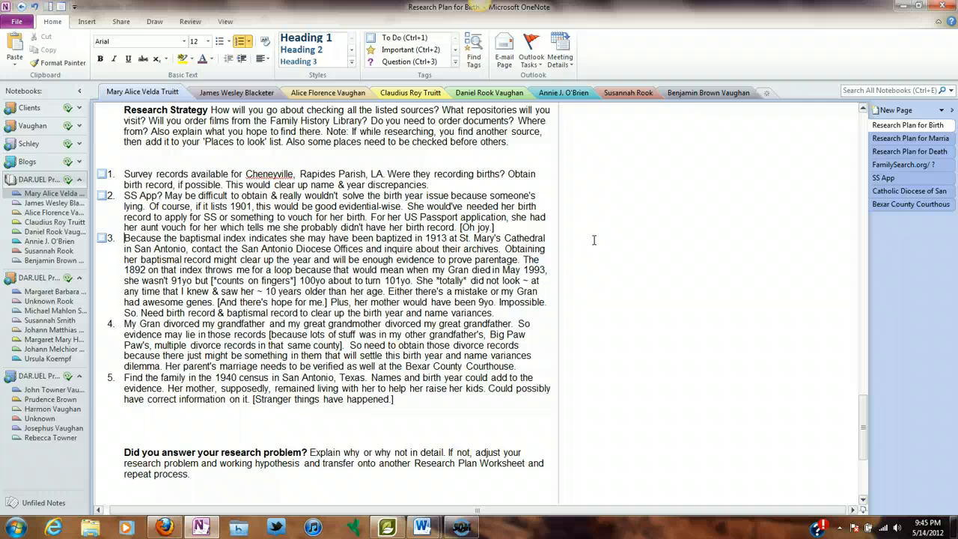
mouse_move(597, 240)
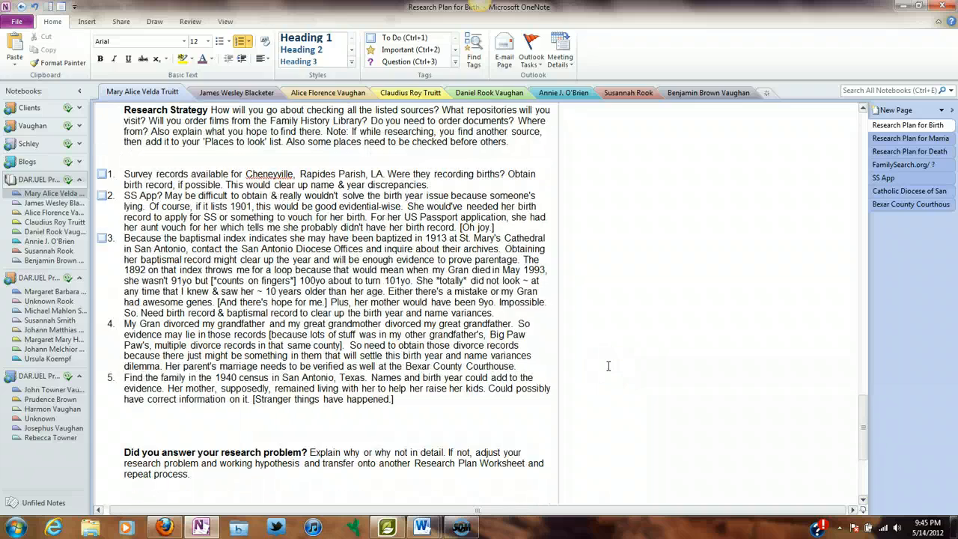
scroll(down, 3)
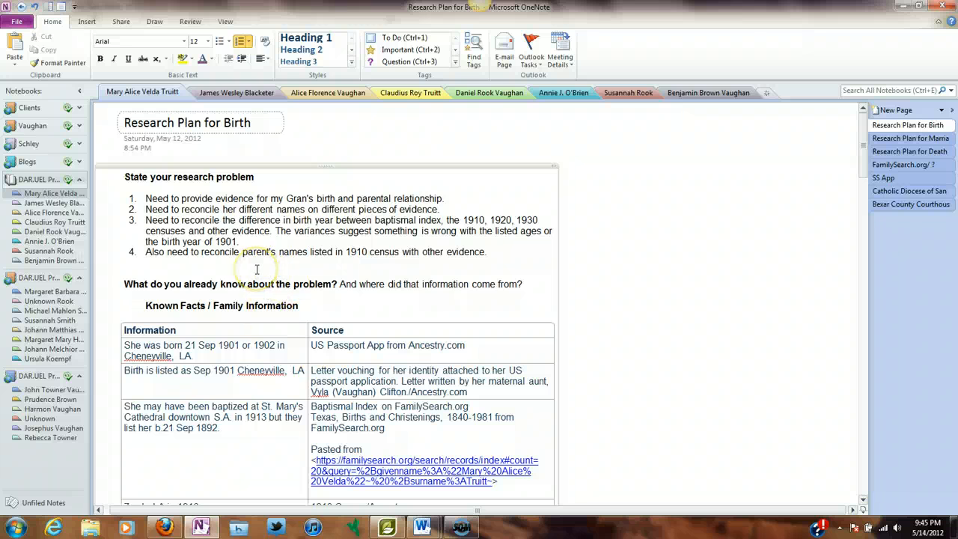
mouse_move(521, 173)
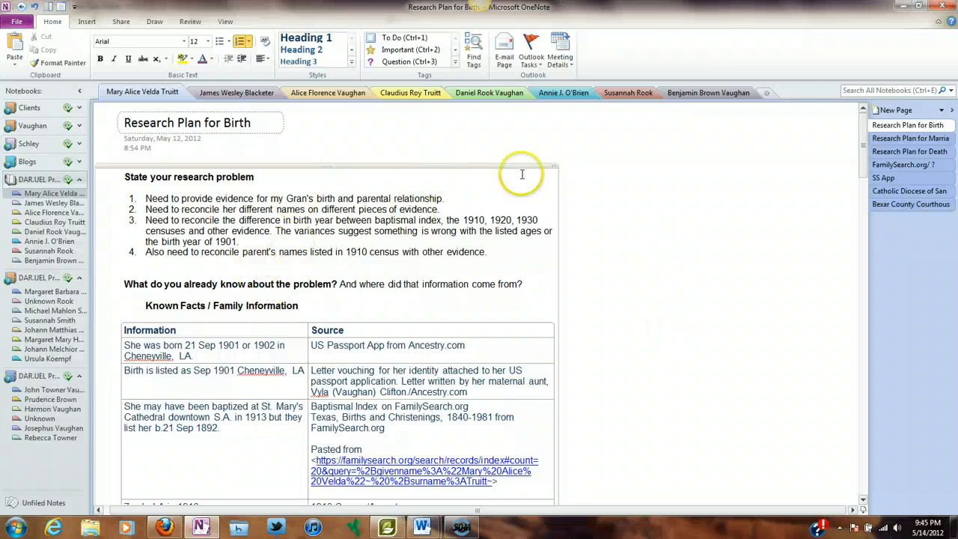
mouse_move(649, 284)
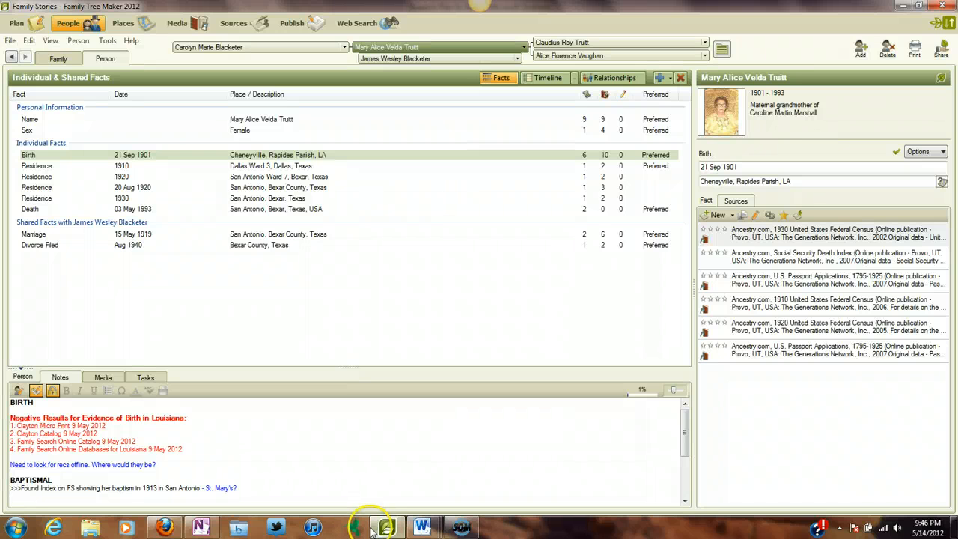
mouse_move(396, 284)
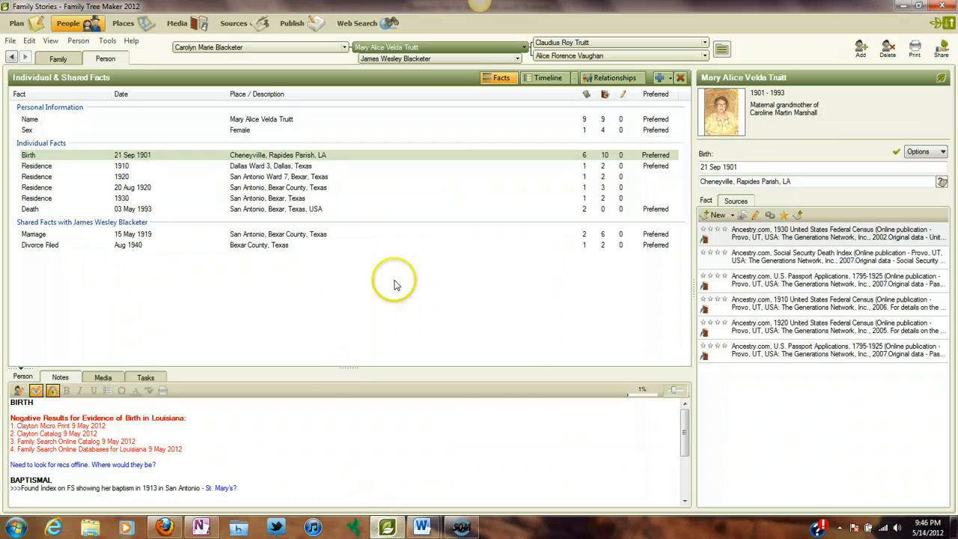
mouse_move(441, 377)
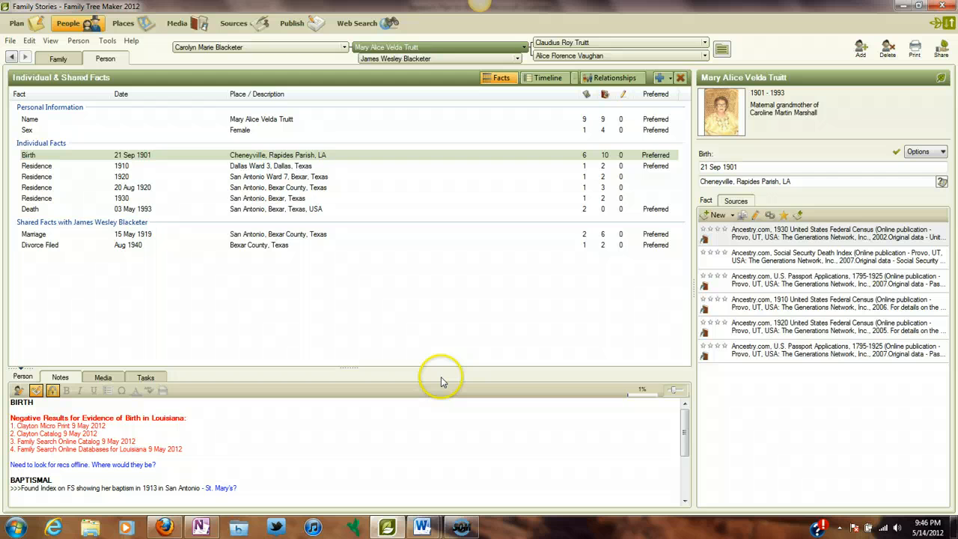
mouse_move(441, 380)
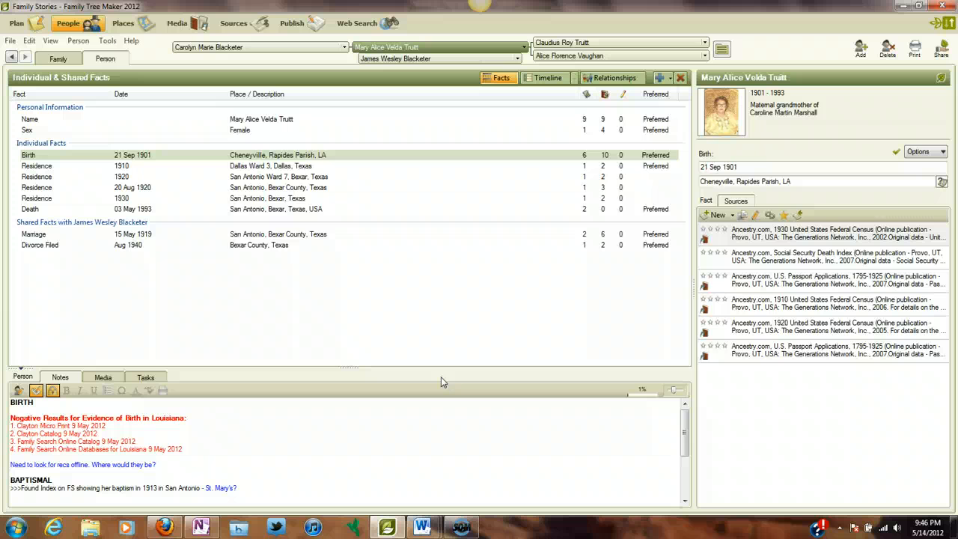
mouse_move(386, 526)
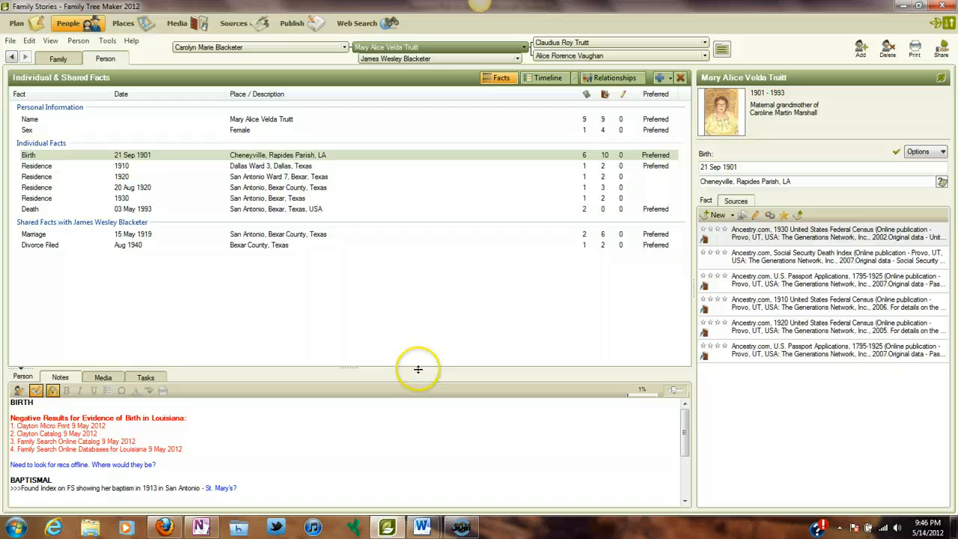
mouse_move(476, 368)
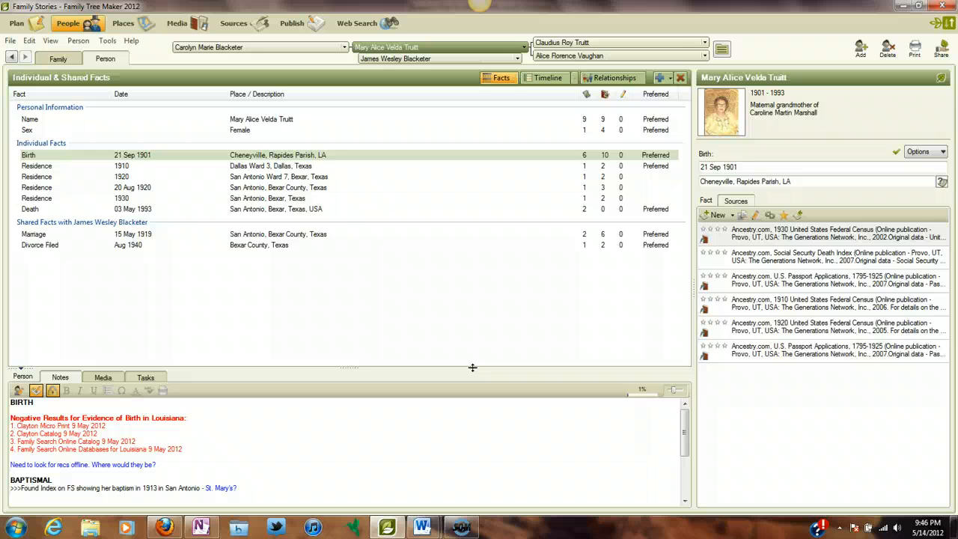
mouse_move(434, 401)
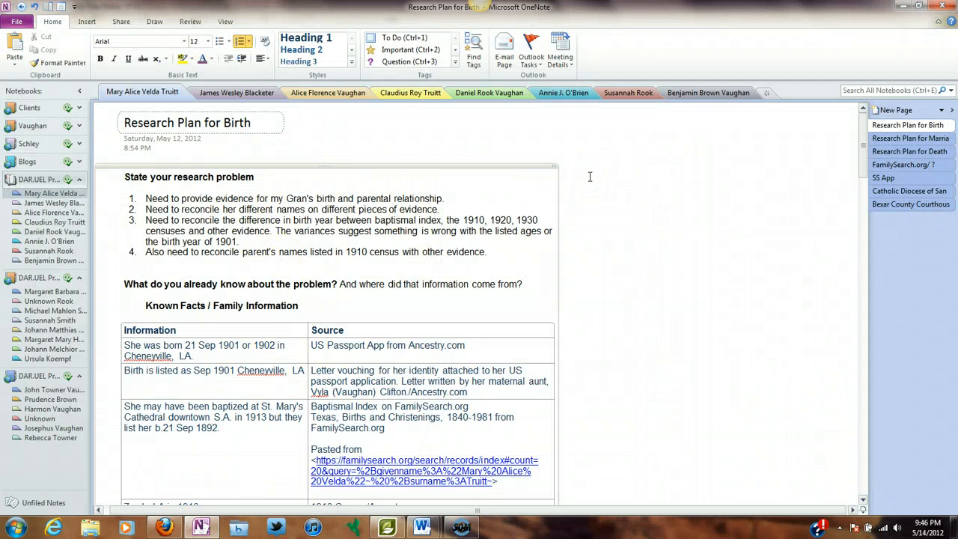
mouse_move(598, 196)
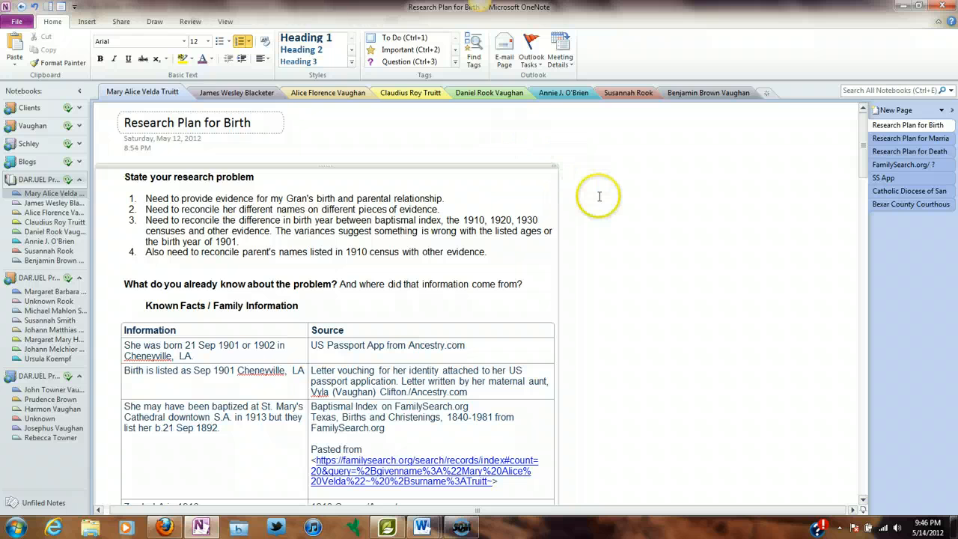
mouse_move(573, 168)
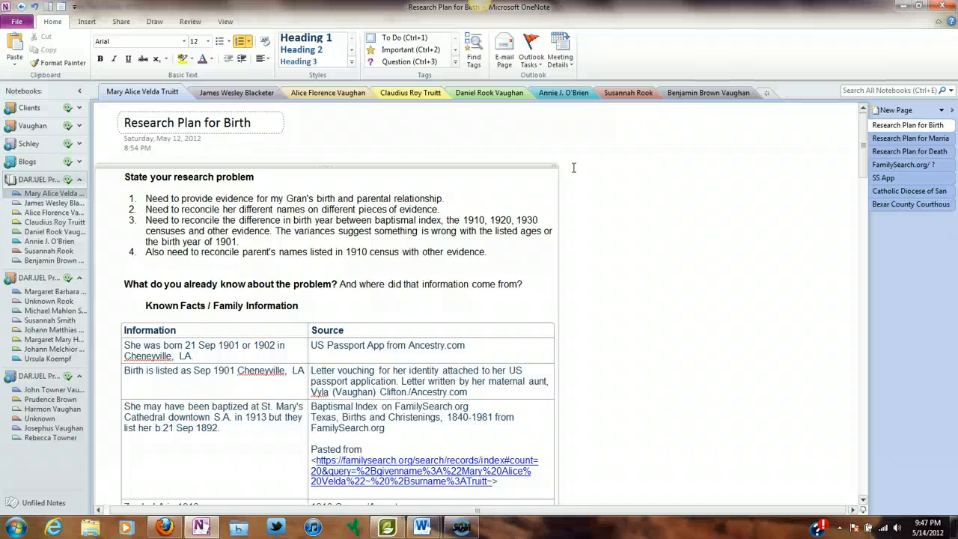
mouse_move(693, 217)
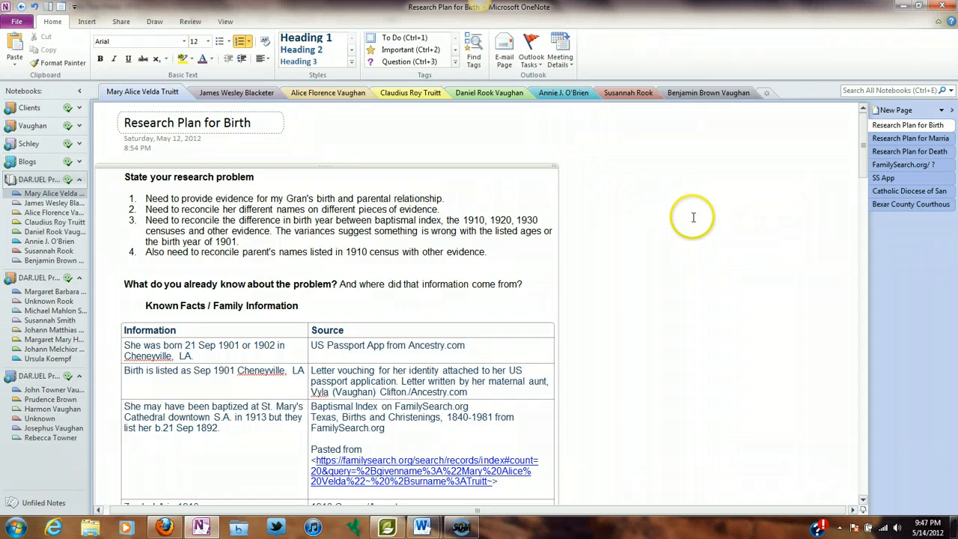
mouse_move(628, 285)
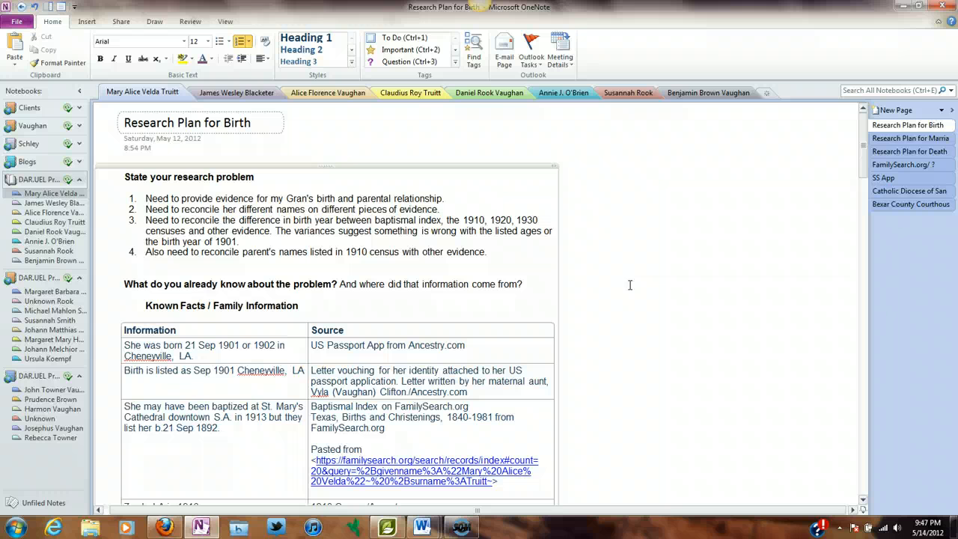
mouse_move(586, 313)
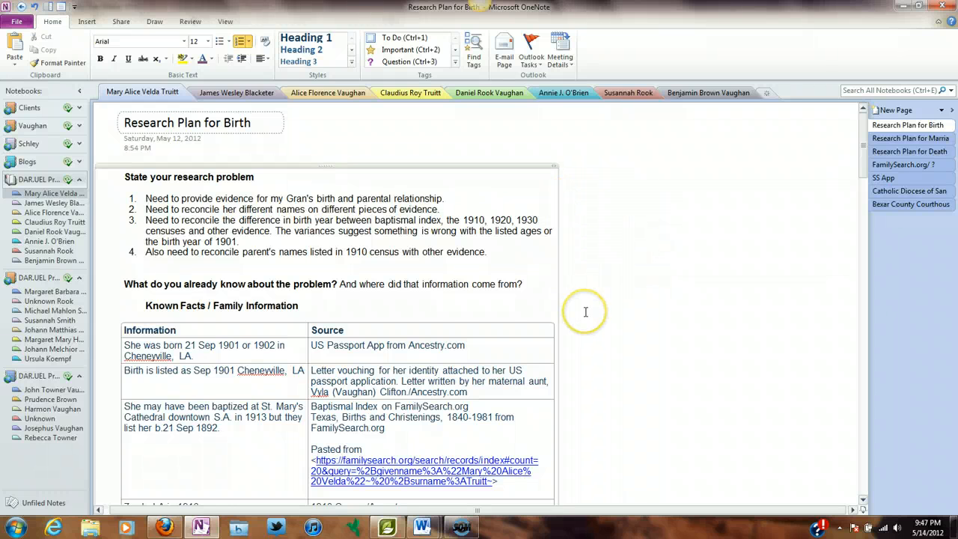
mouse_move(585, 312)
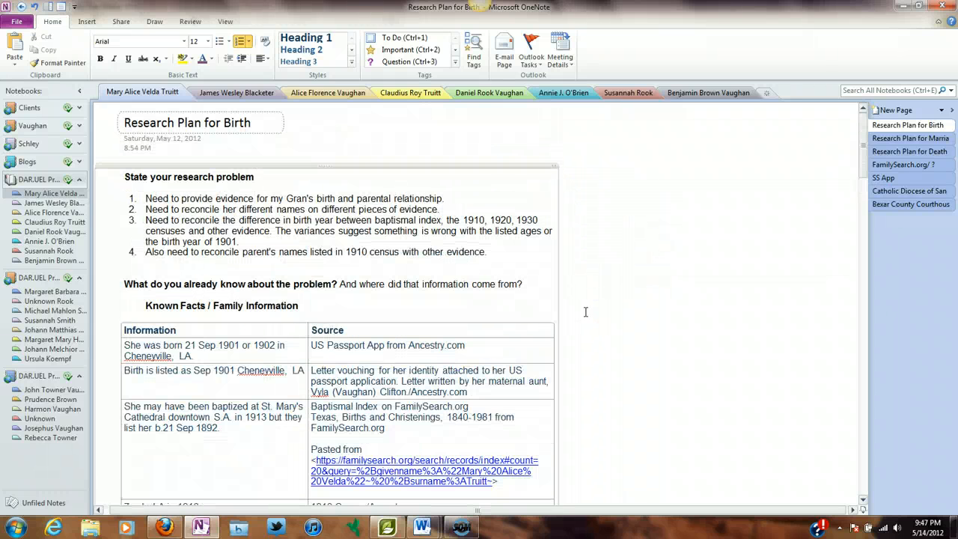
mouse_move(612, 233)
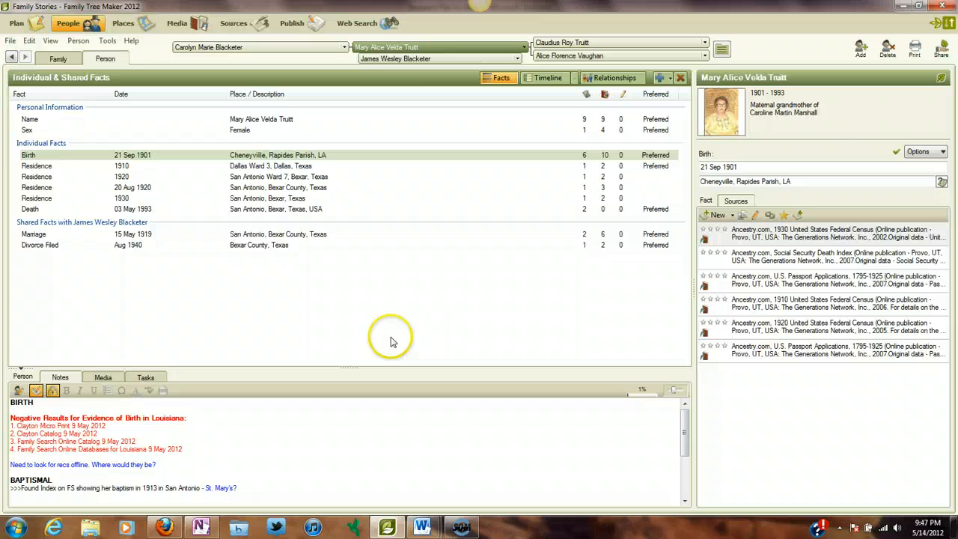
mouse_move(317, 426)
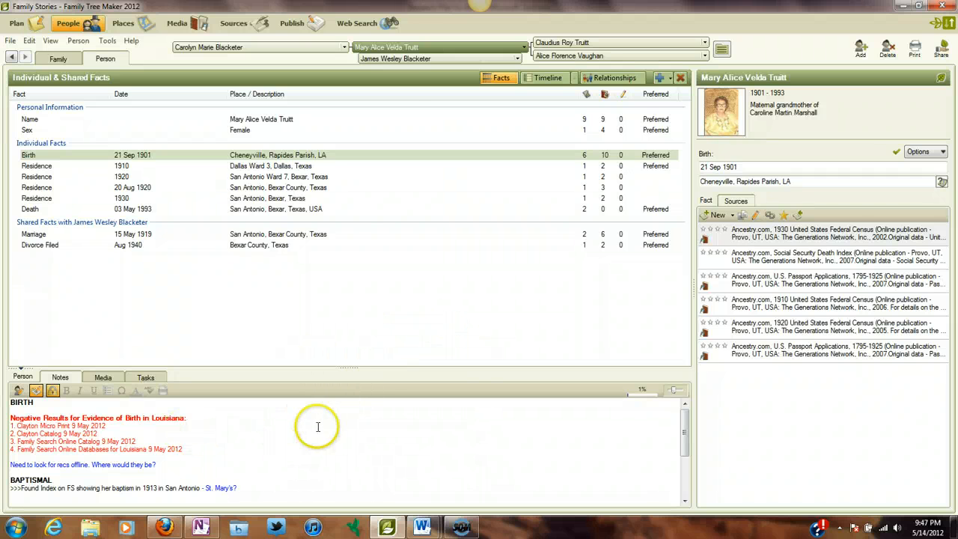
Return to OneNote's Research Plan for Birth page with its known-facts table.
click(202, 526)
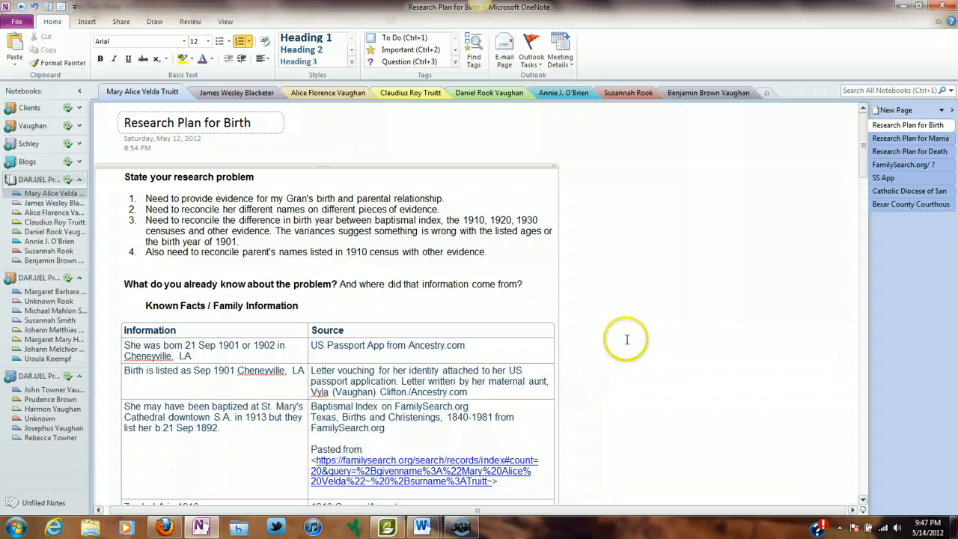
mouse_move(549, 177)
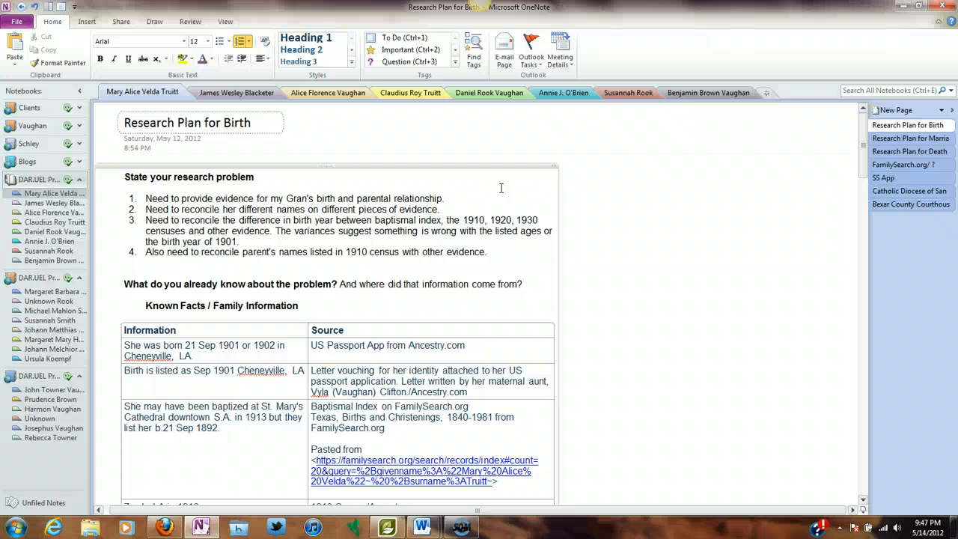
mouse_move(587, 182)
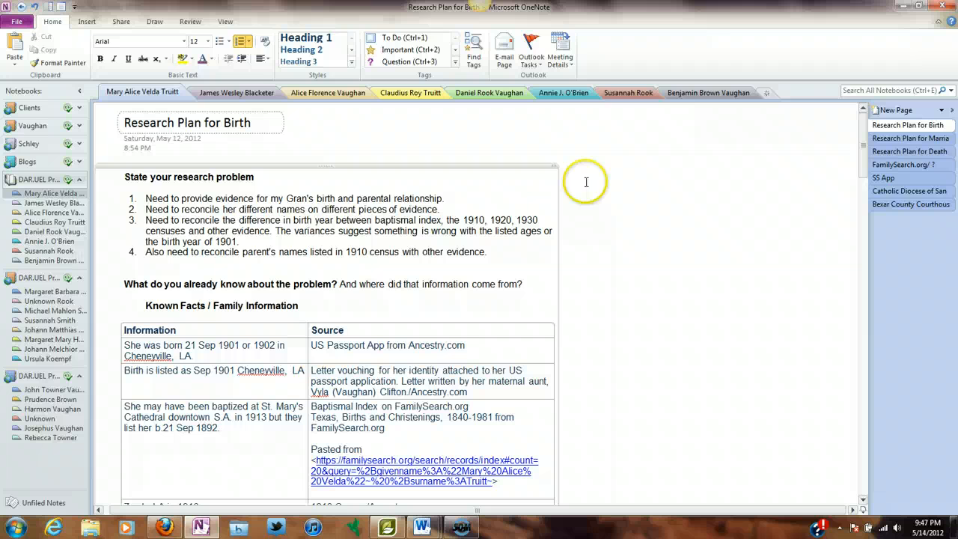
mouse_move(646, 204)
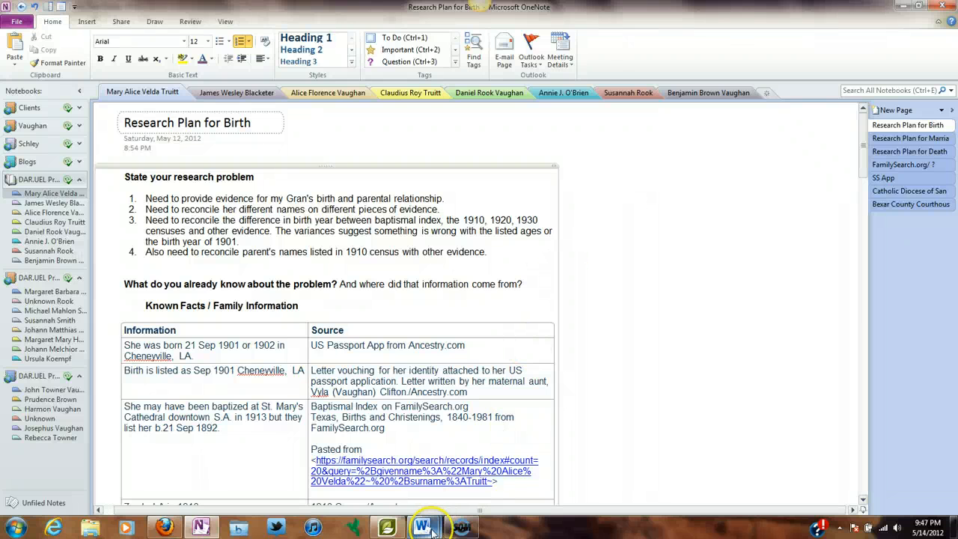
mouse_move(425, 527)
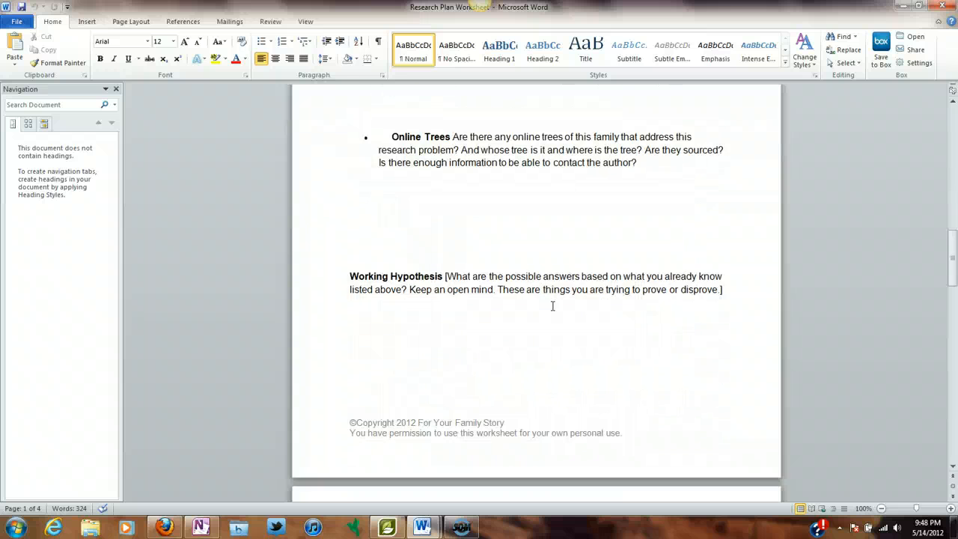
Scroll the Word Research Plan Worksheet to its research problem and Known Facts prompts.
scroll(down, 3)
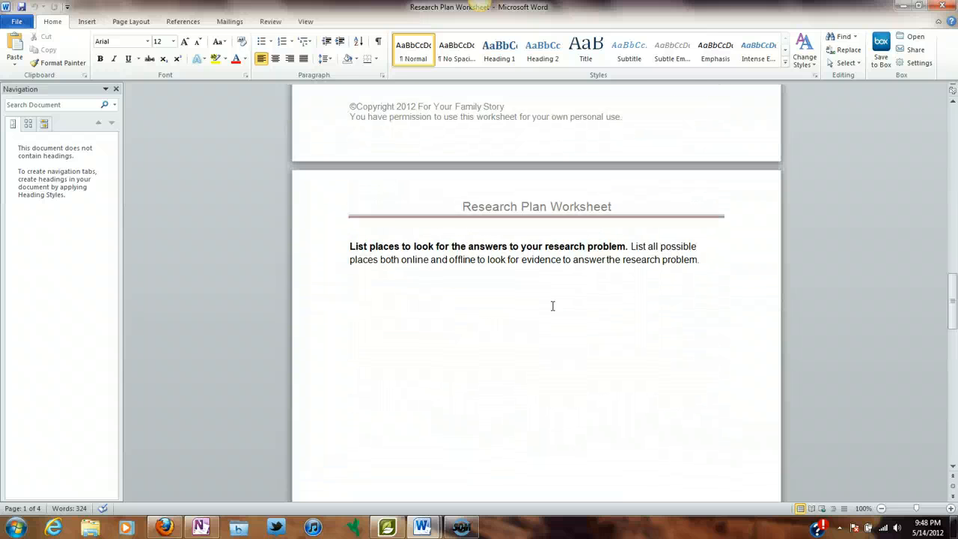
scroll(down, 3)
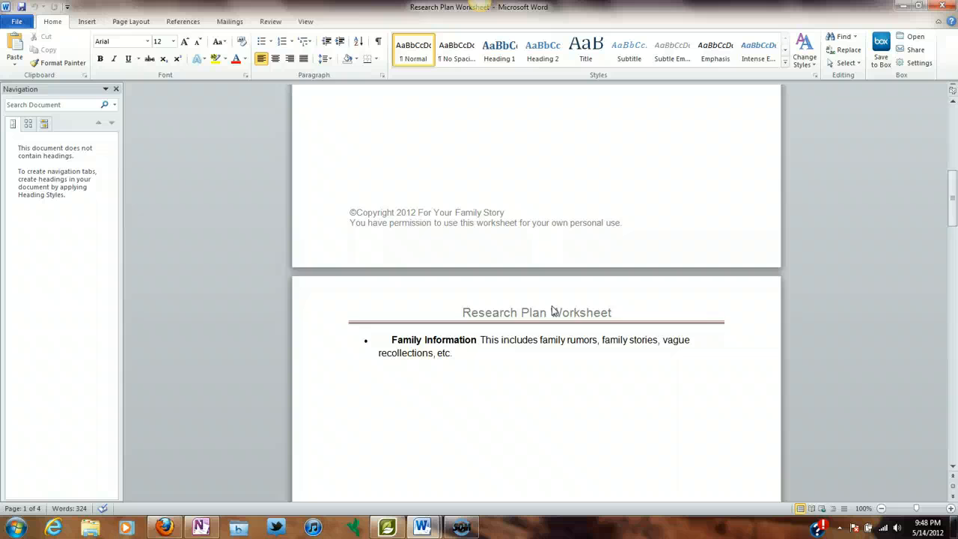
scroll(down, 3)
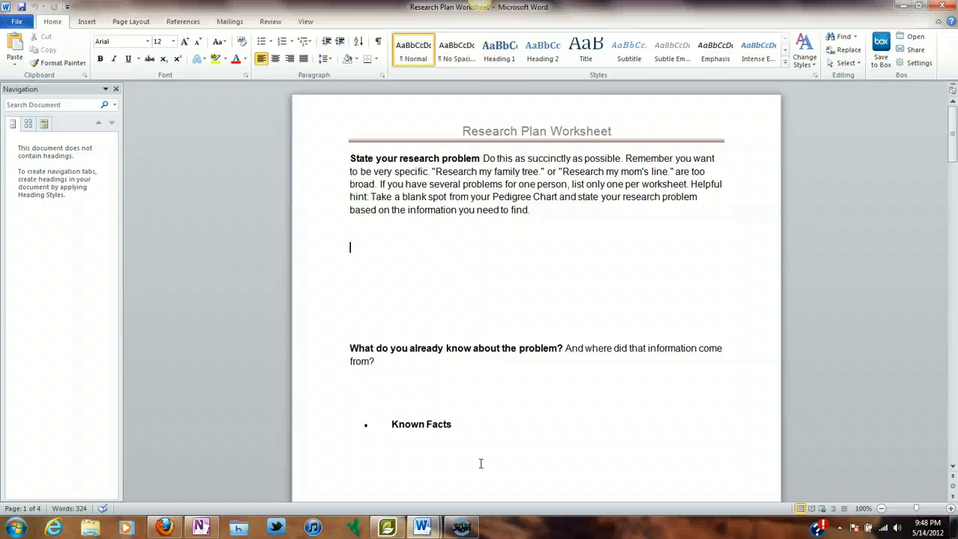
mouse_move(560, 202)
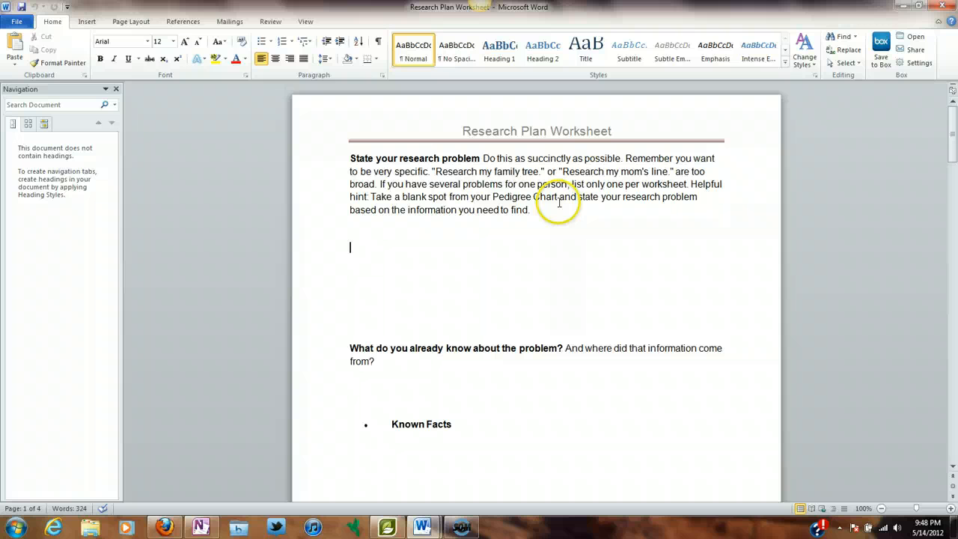